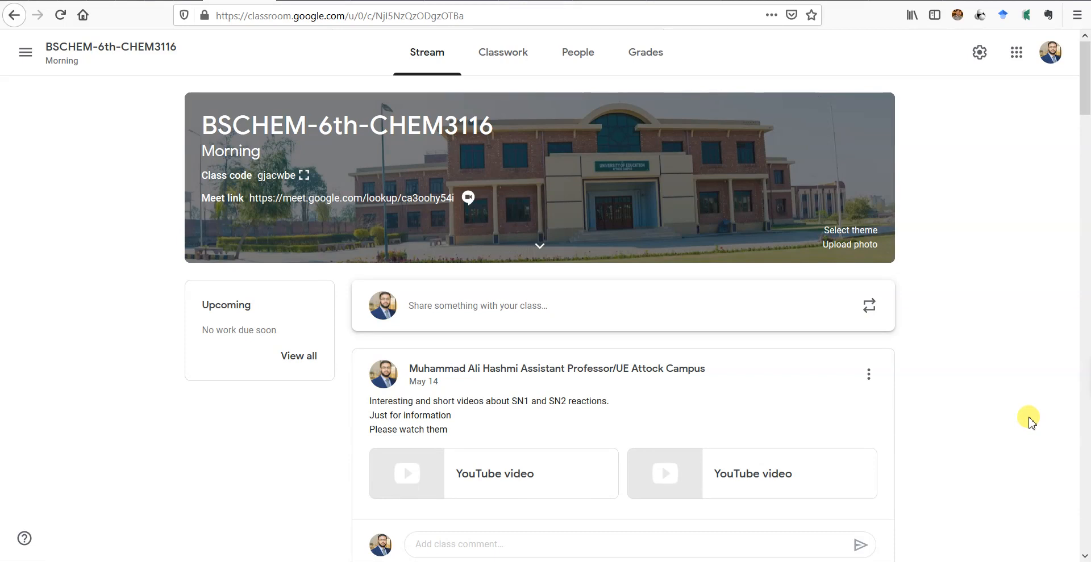
pyautogui.moveTo(905, 437)
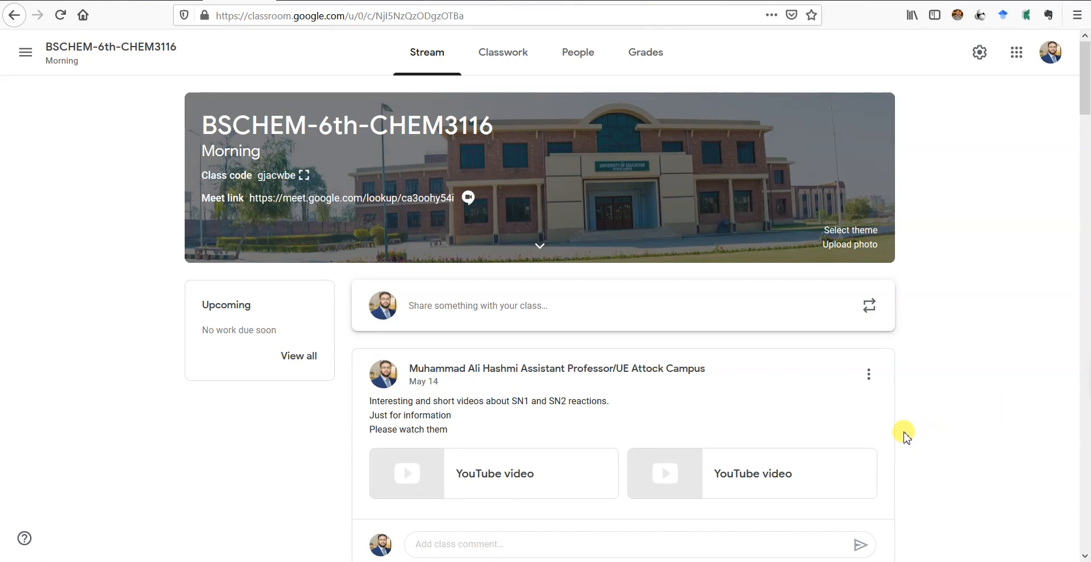
pyautogui.moveTo(900, 418)
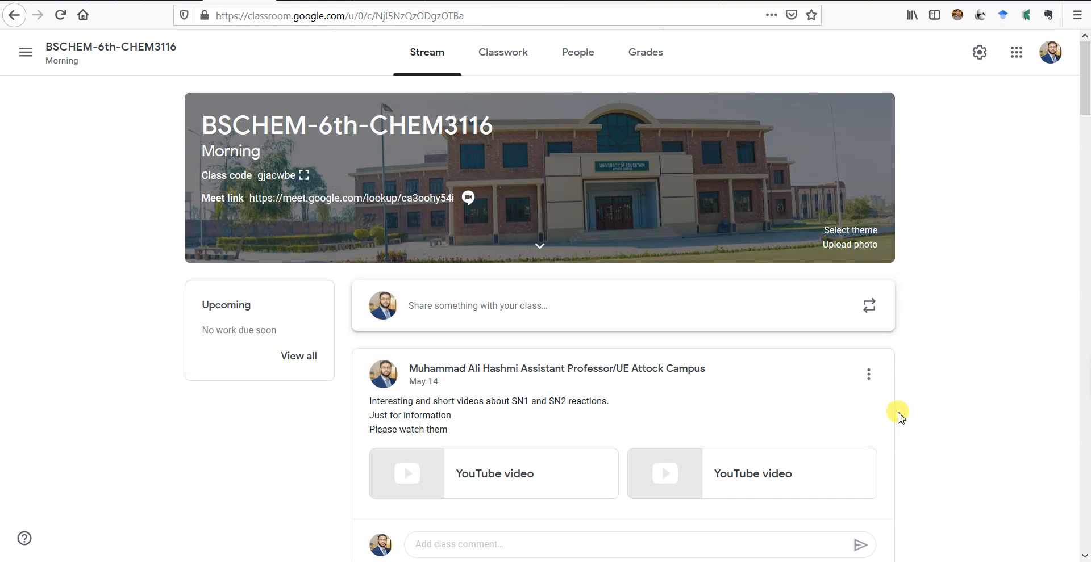
pyautogui.moveTo(899, 418)
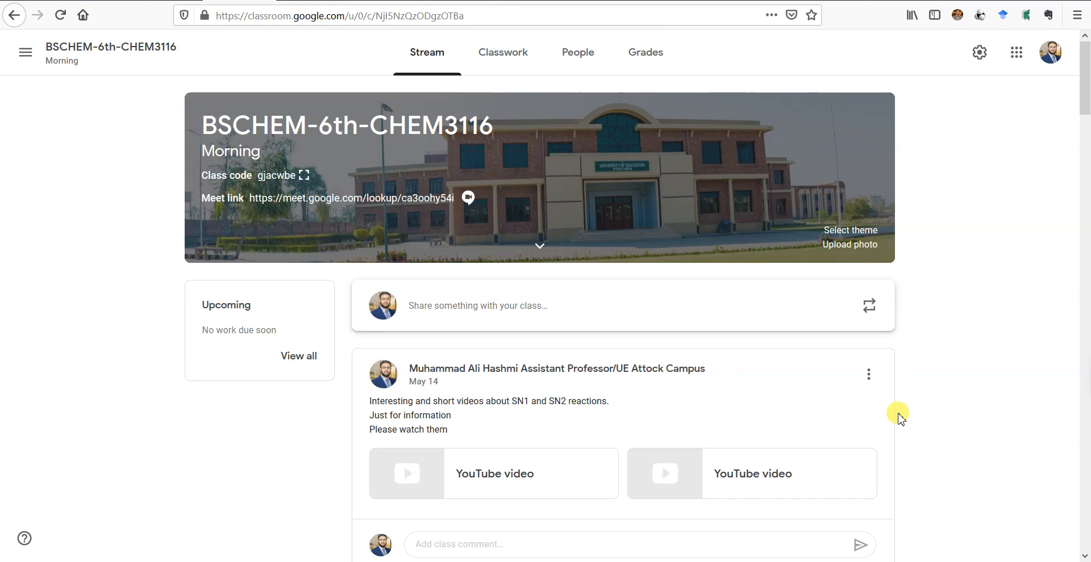
pyautogui.moveTo(926, 414)
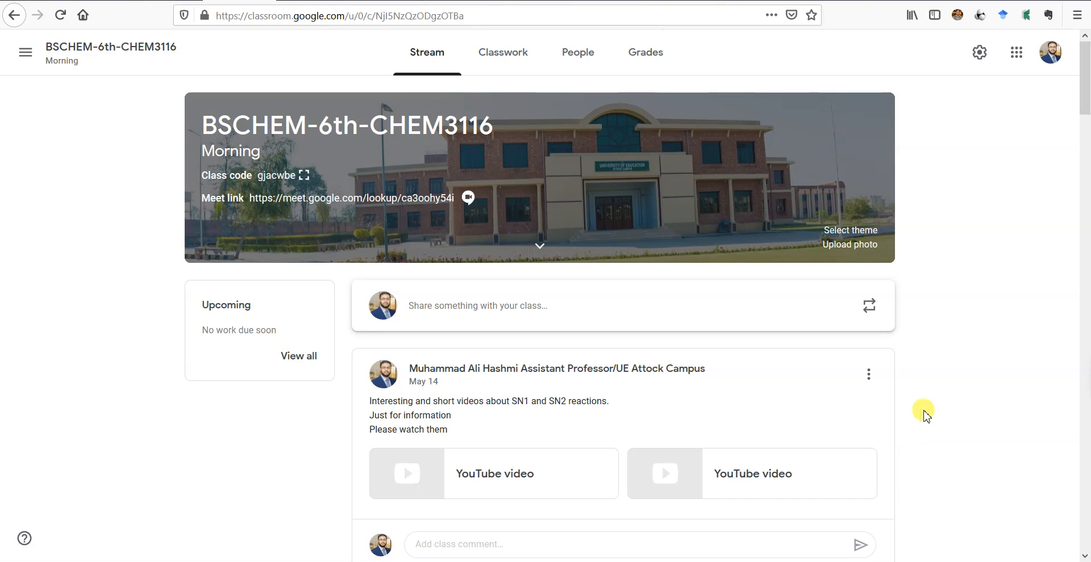
pyautogui.moveTo(948, 417)
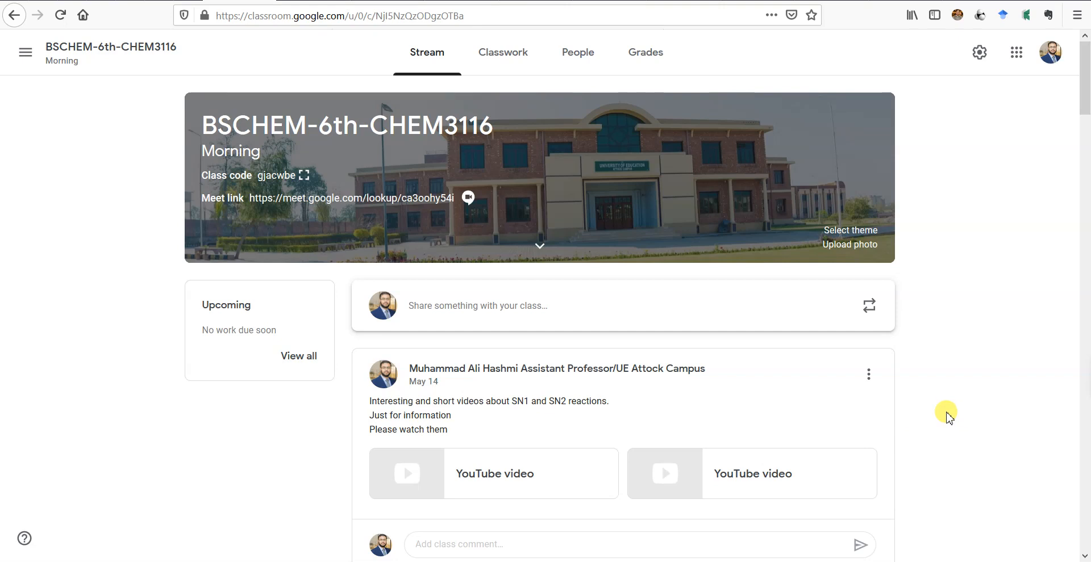
pyautogui.moveTo(970, 396)
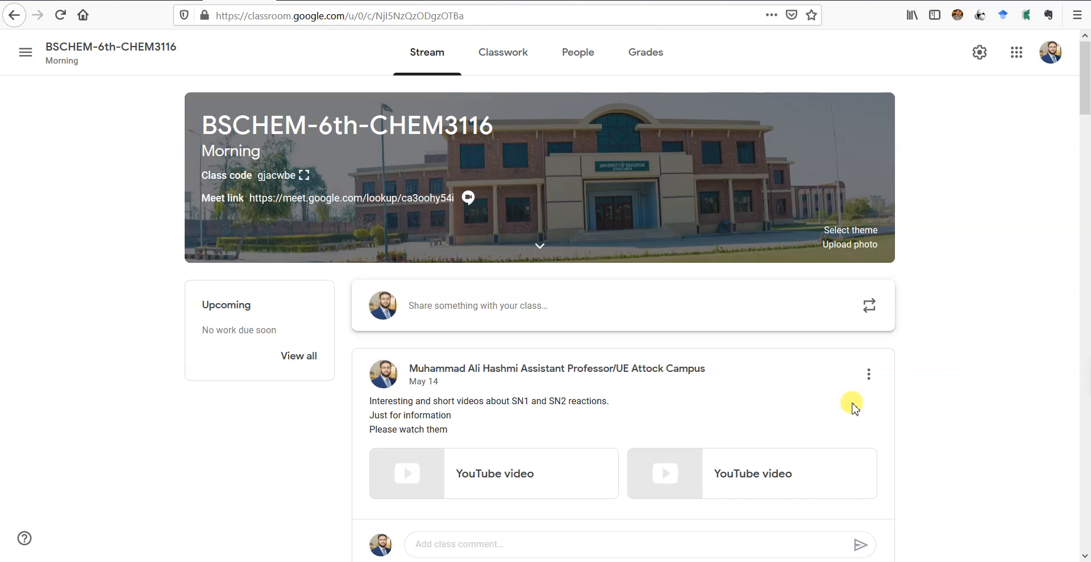
pyautogui.moveTo(406, 110)
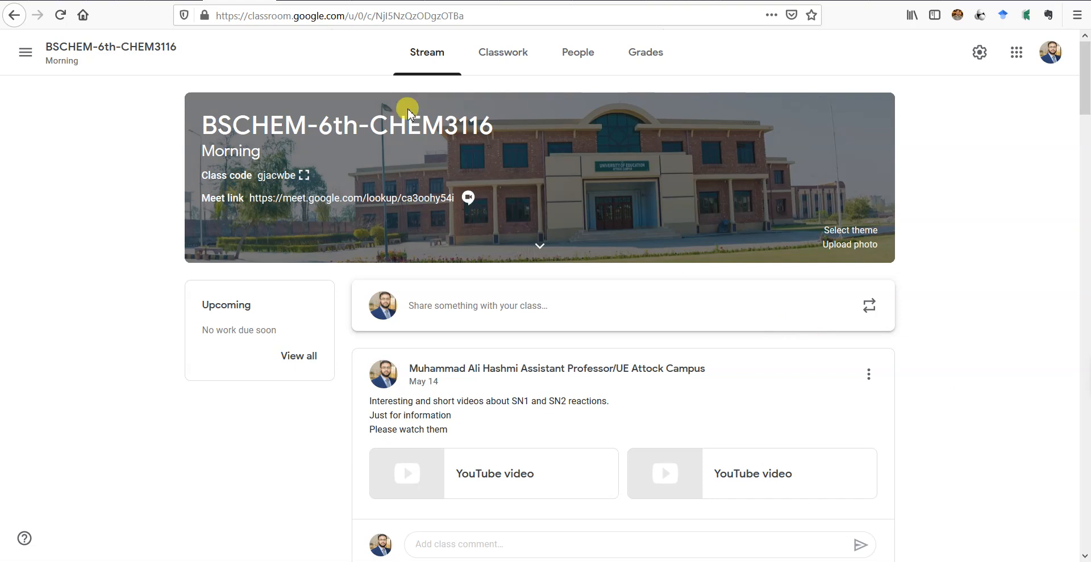
pyautogui.moveTo(351, 242)
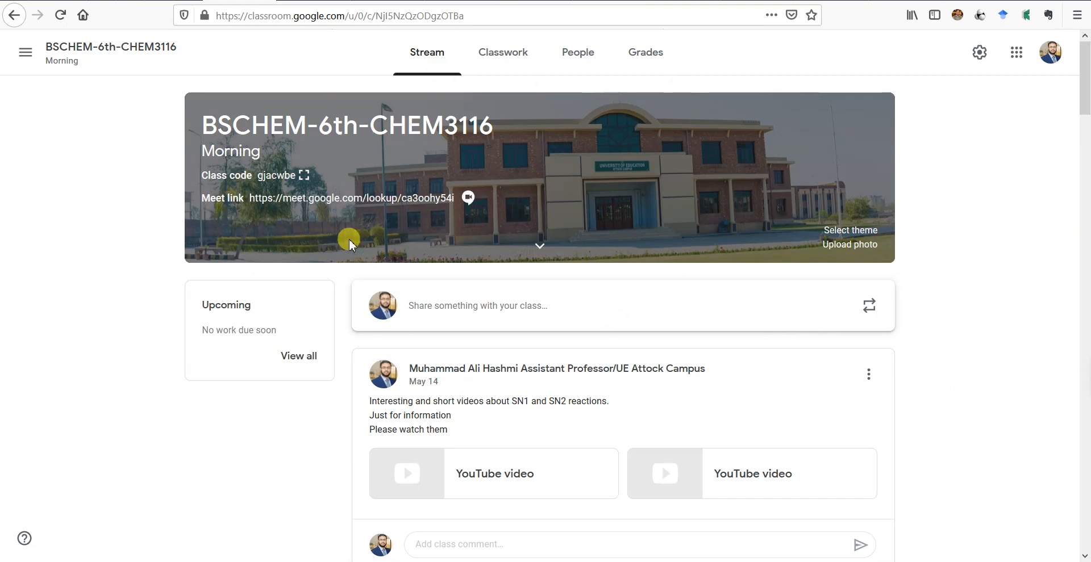
# Scroll the Stream, then go to Classwork listing the Attendances topic's lecture questions
pyautogui.scroll(-3)
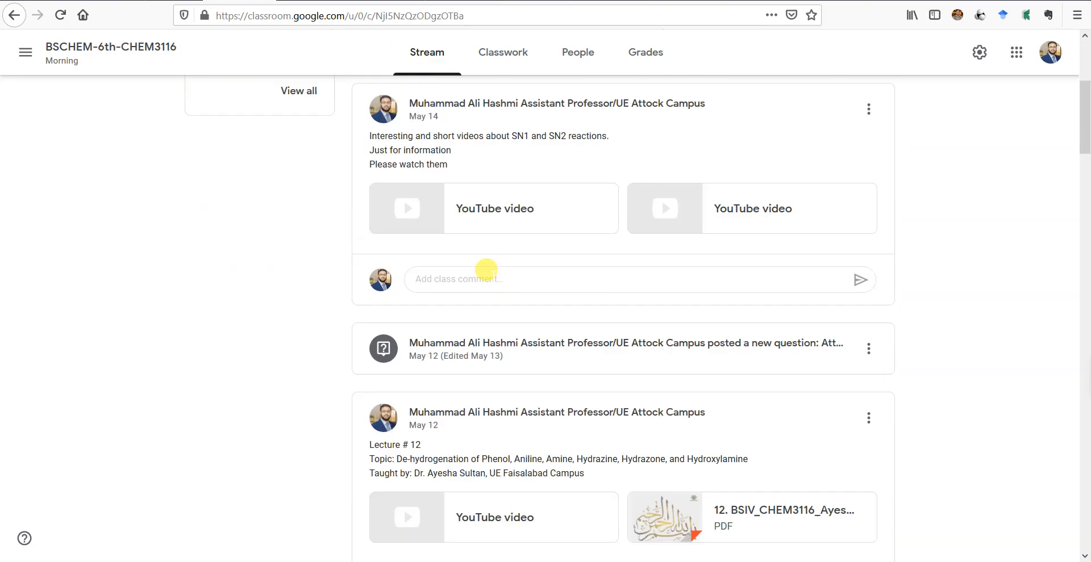
pyautogui.scroll(-3)
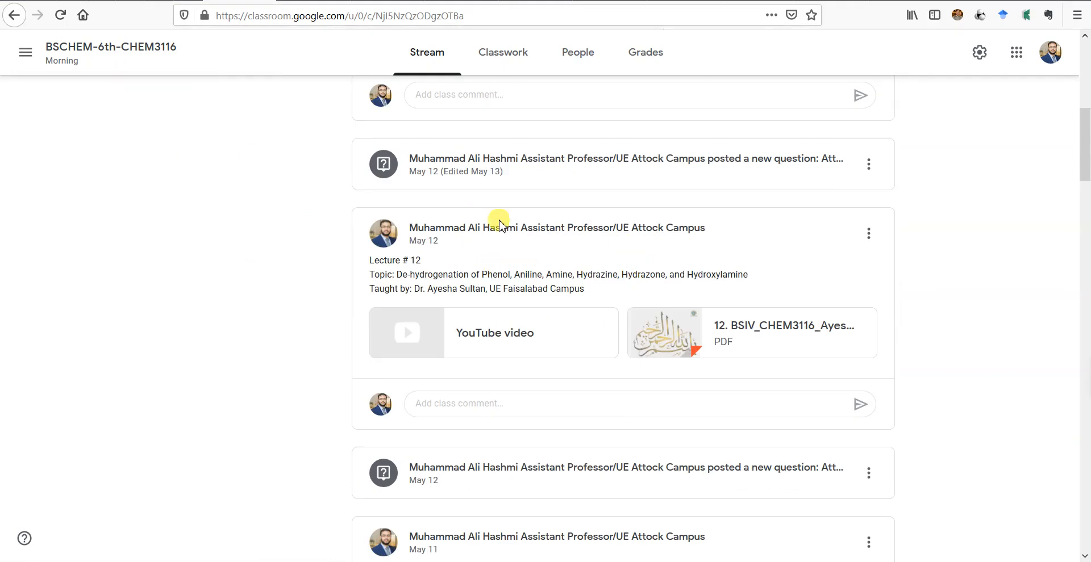
pyautogui.moveTo(620, 201)
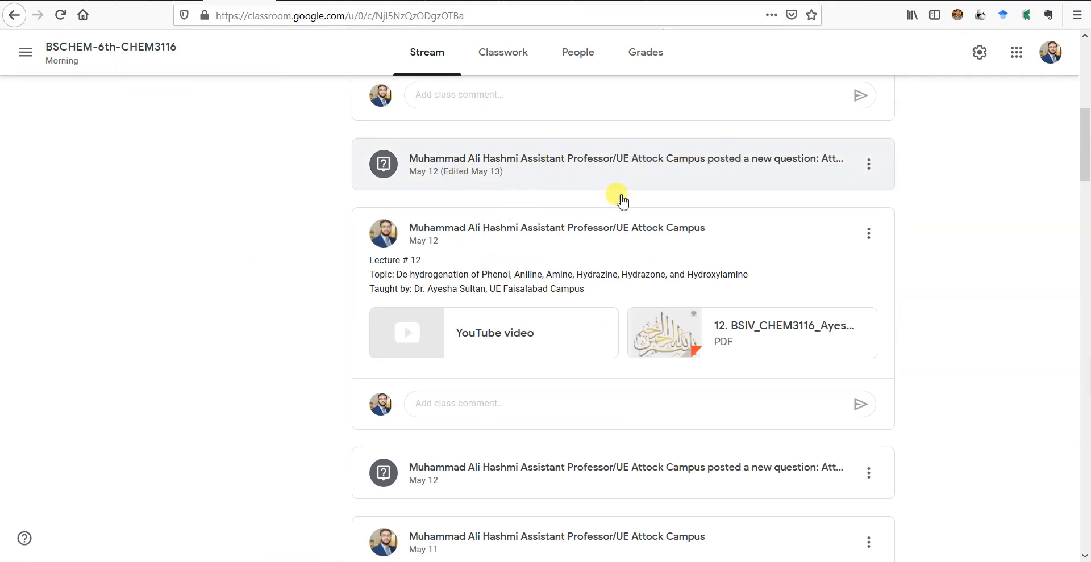
pyautogui.scroll(-3)
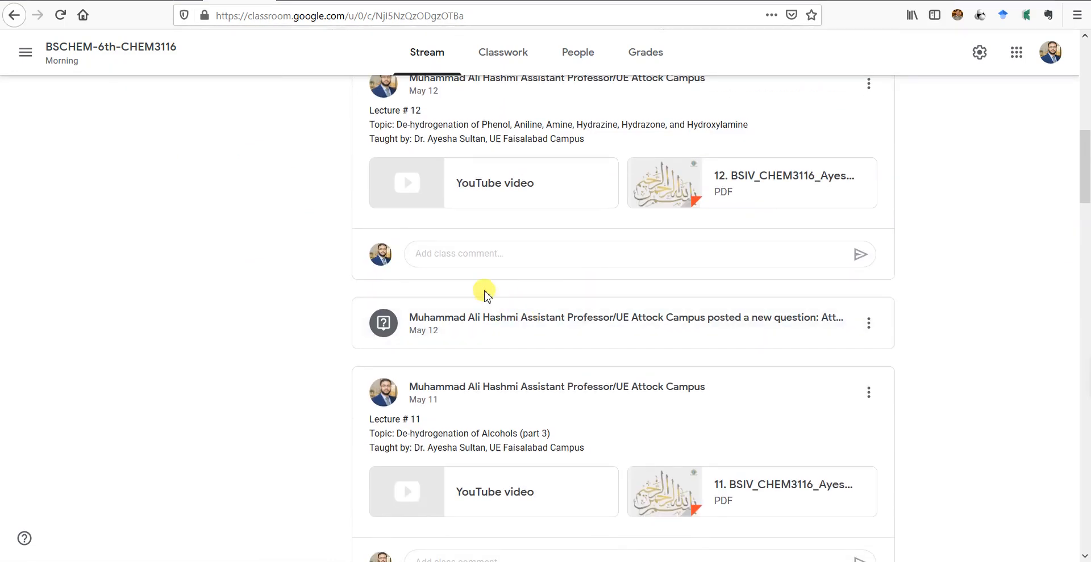
pyautogui.click(502, 52)
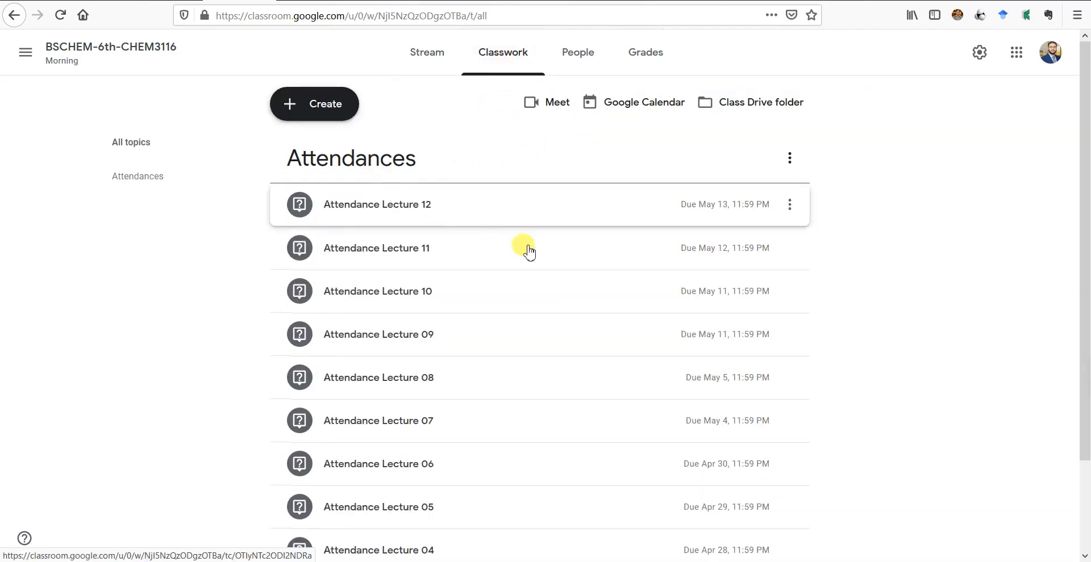
pyautogui.scroll(-3)
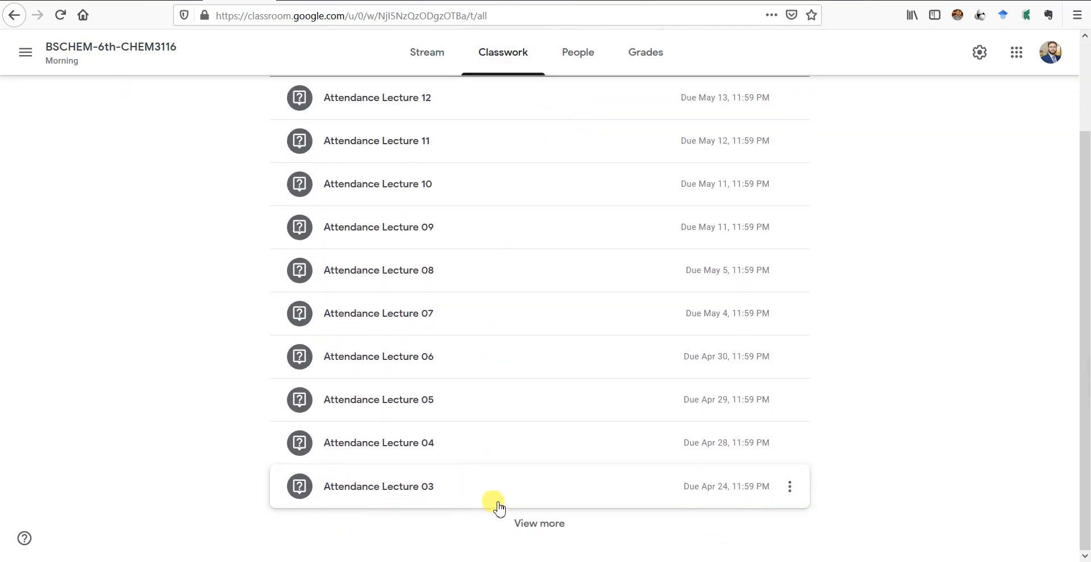
pyautogui.moveTo(433, 367)
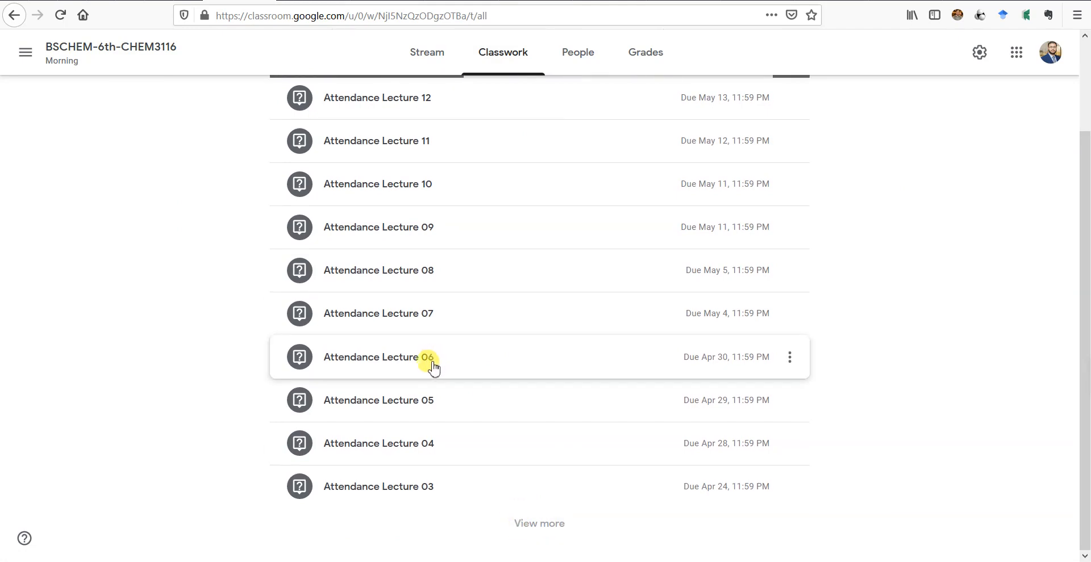
pyautogui.scroll(-3)
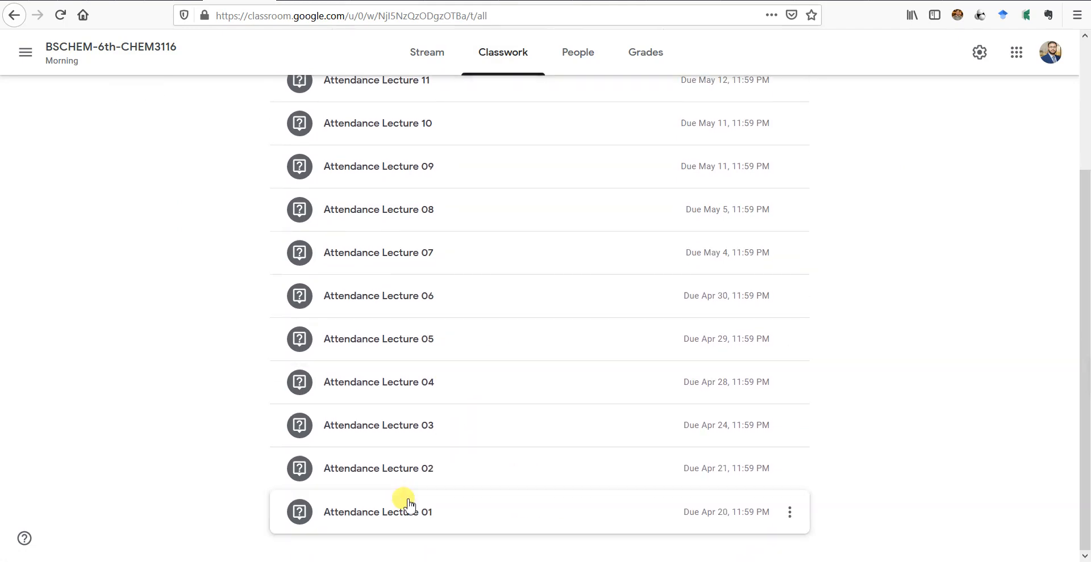
pyautogui.scroll(3)
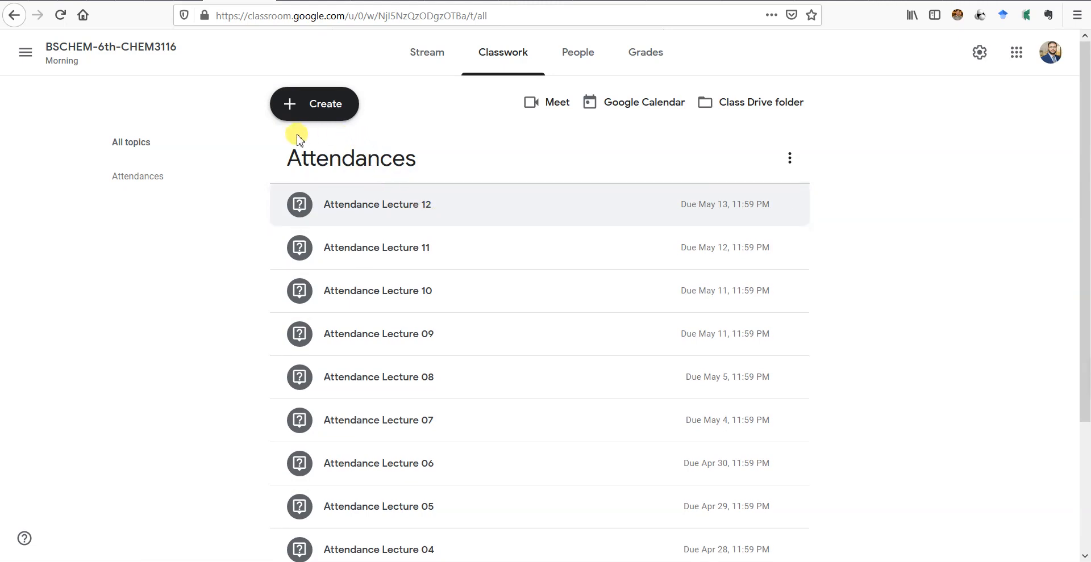
pyautogui.moveTo(393, 170)
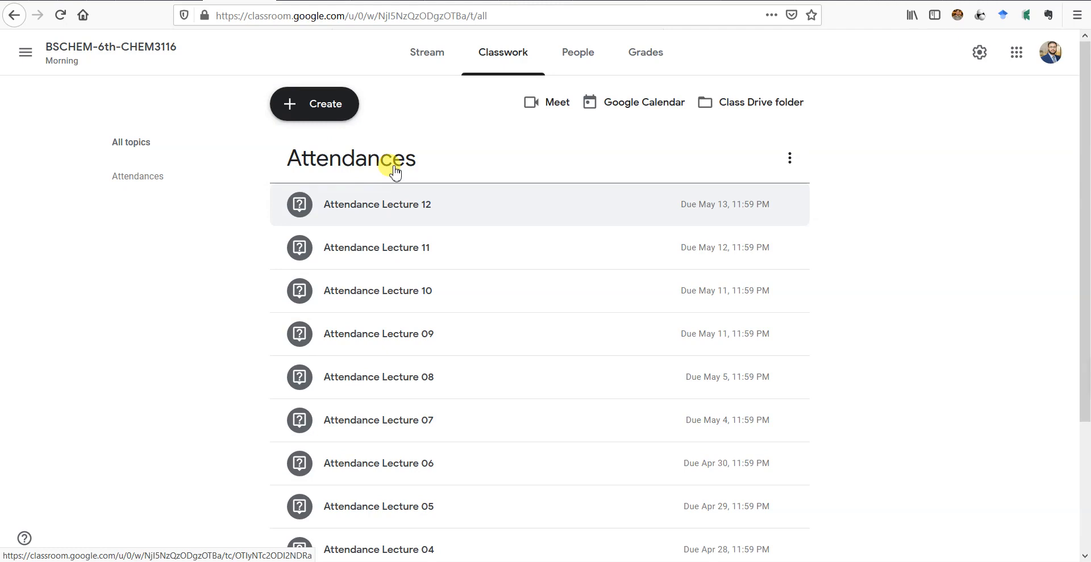
pyautogui.moveTo(412, 248)
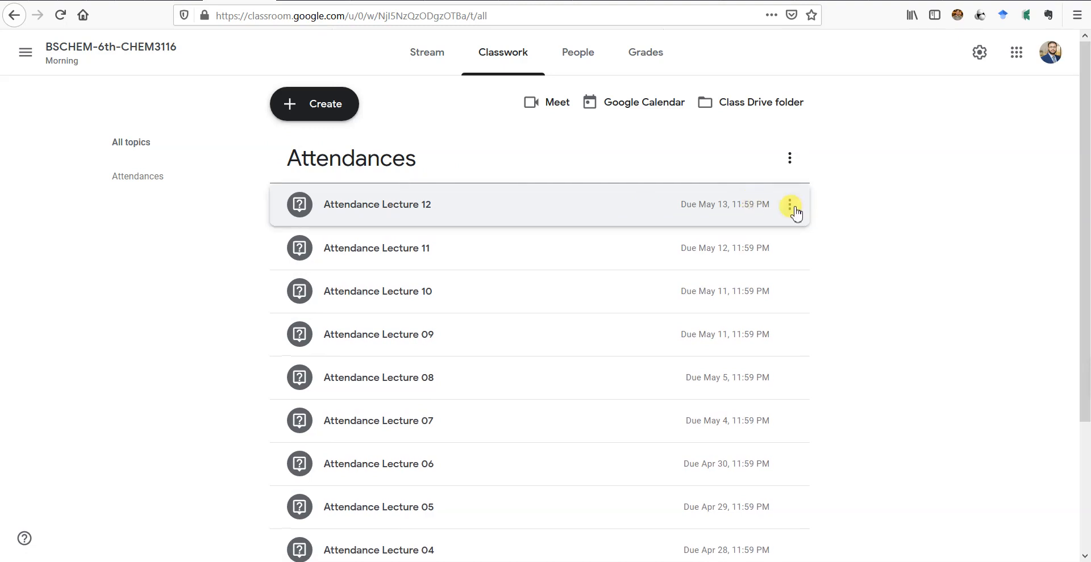
pyautogui.moveTo(790, 206)
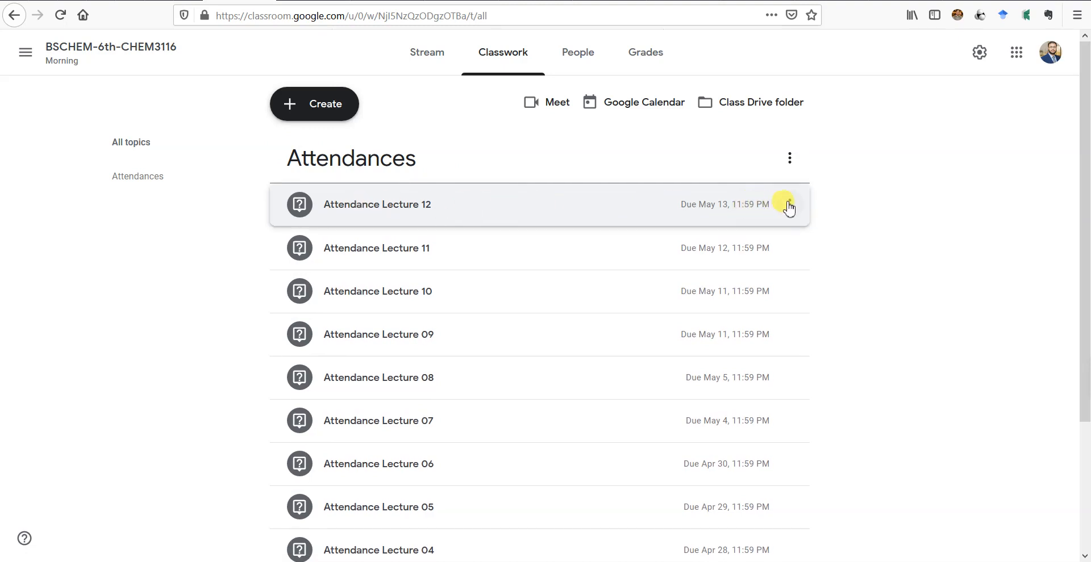
# Edit Attendance Lecture 12, keeping its topic as Attendances
pyautogui.click(789, 204)
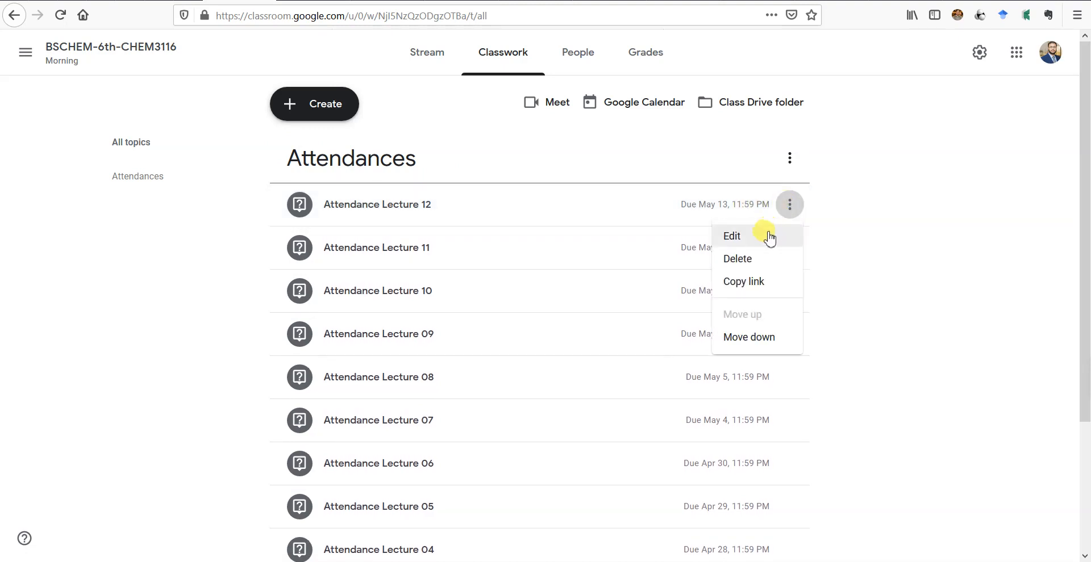
pyautogui.click(731, 235)
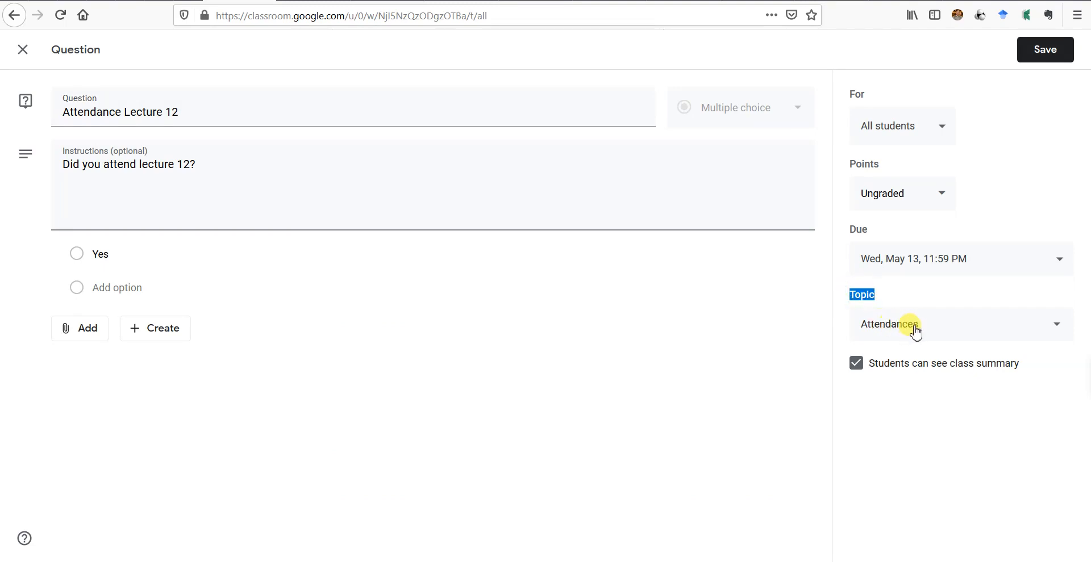
pyautogui.click(956, 324)
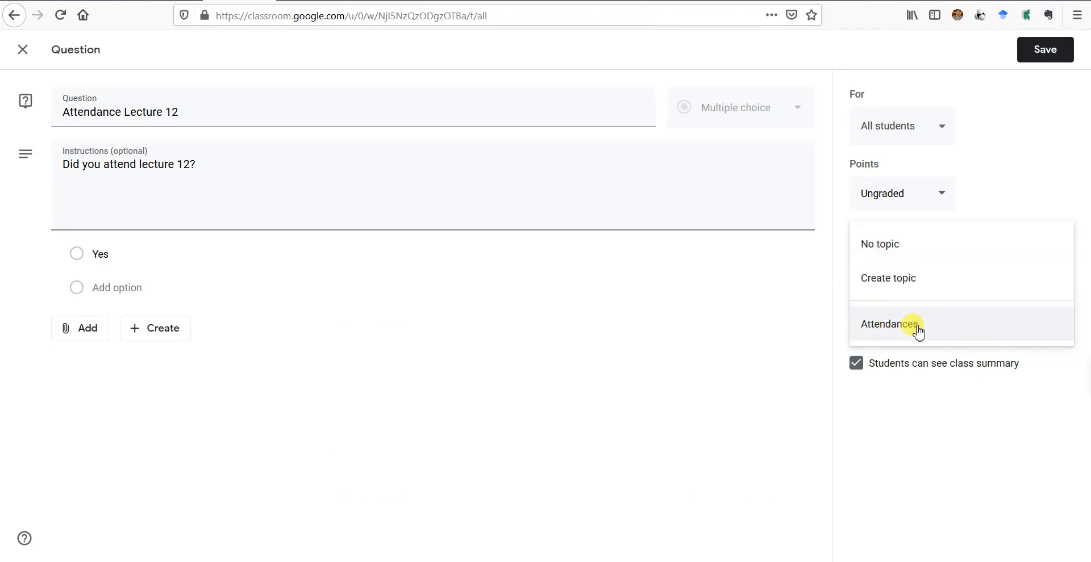
pyautogui.moveTo(909, 336)
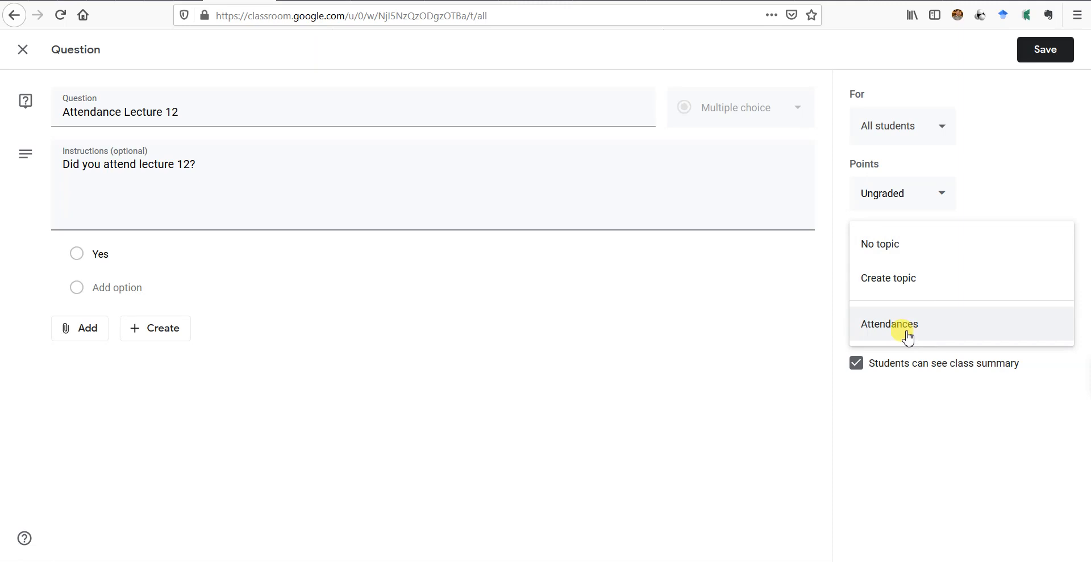
pyautogui.moveTo(898, 286)
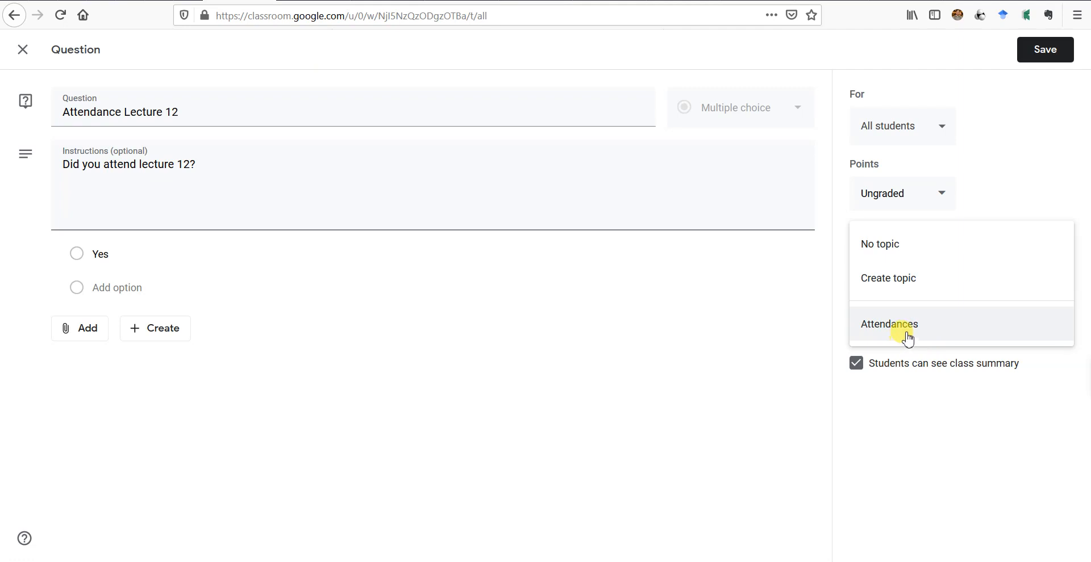
pyautogui.click(889, 324)
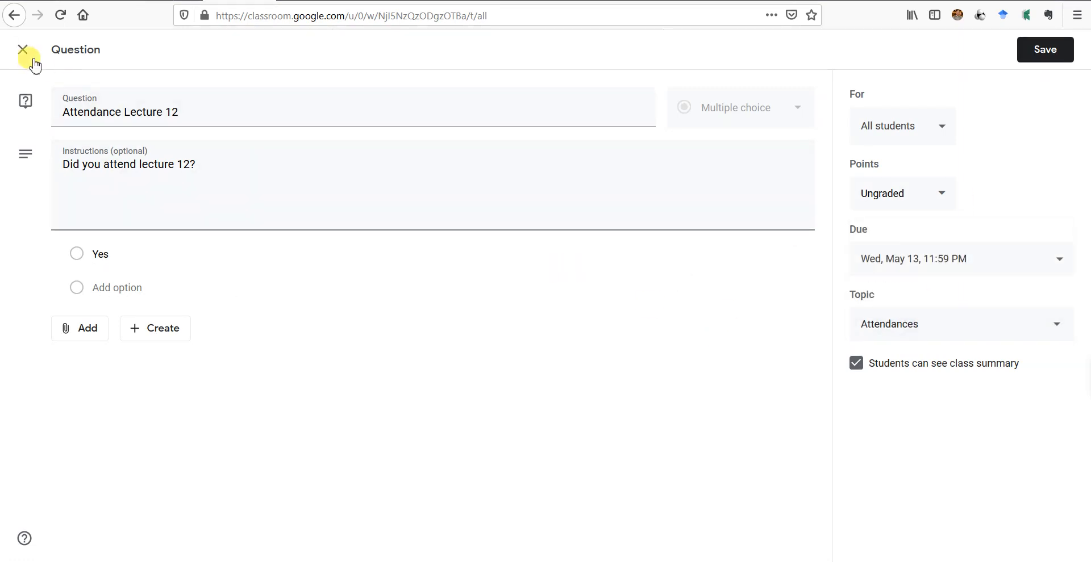
# Return to Classwork and expand Lectures 12 and 11 to view 35 turned in, 2 assigned
pyautogui.click(23, 49)
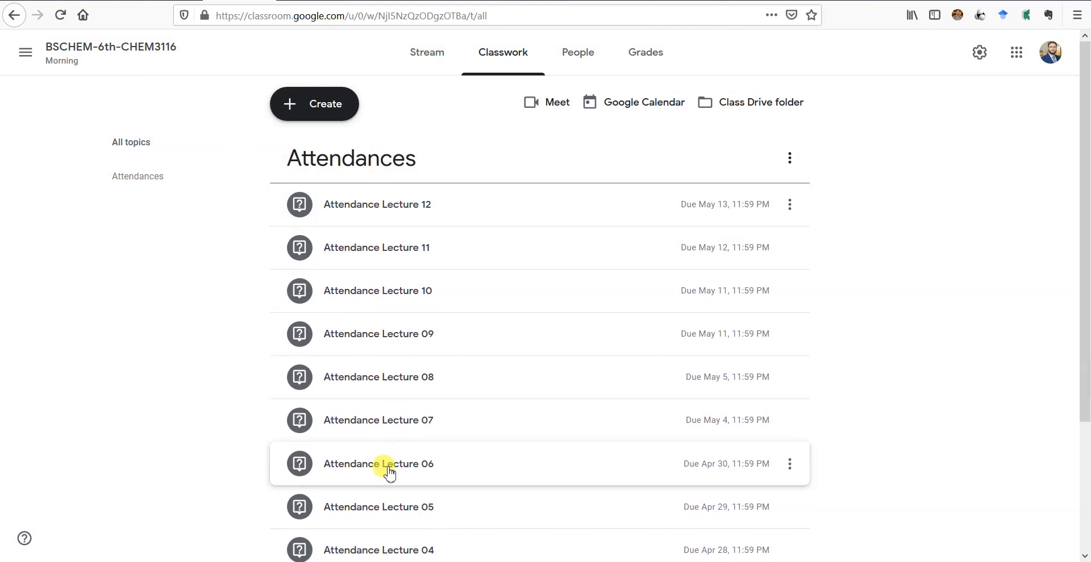
pyautogui.moveTo(437, 341)
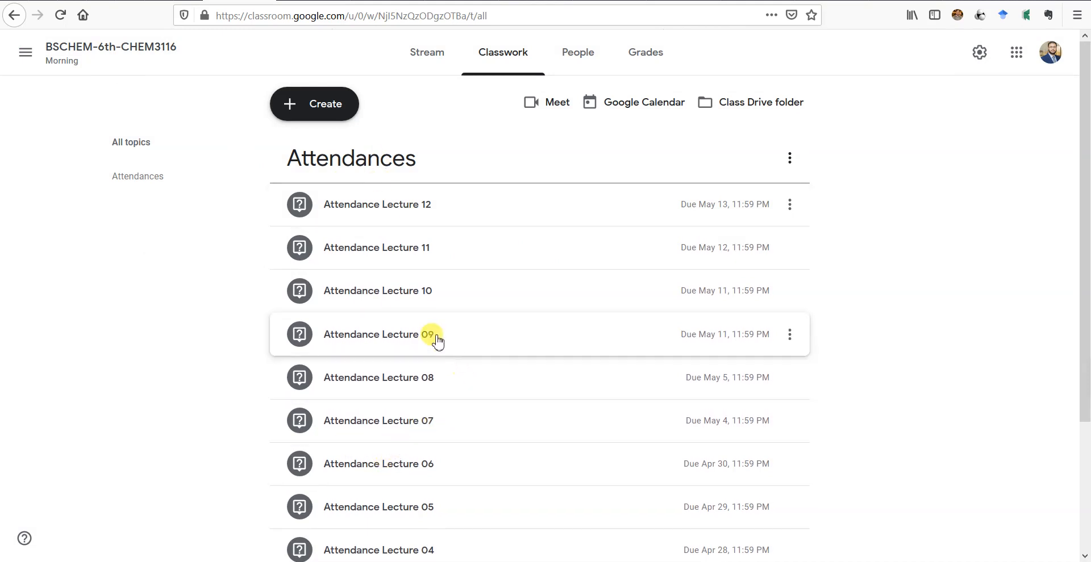
pyautogui.scroll(-3)
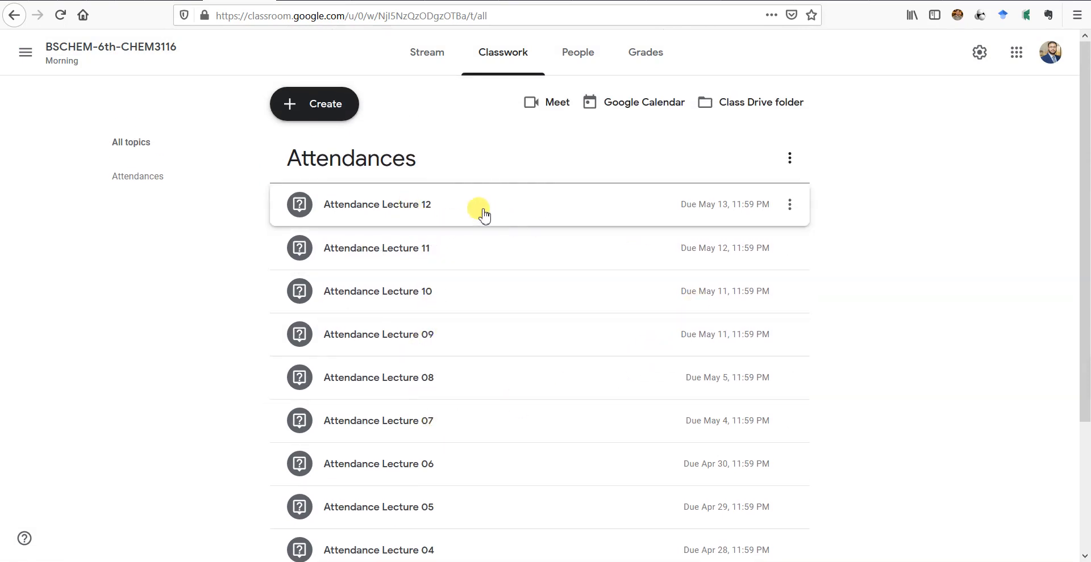
pyautogui.click(376, 204)
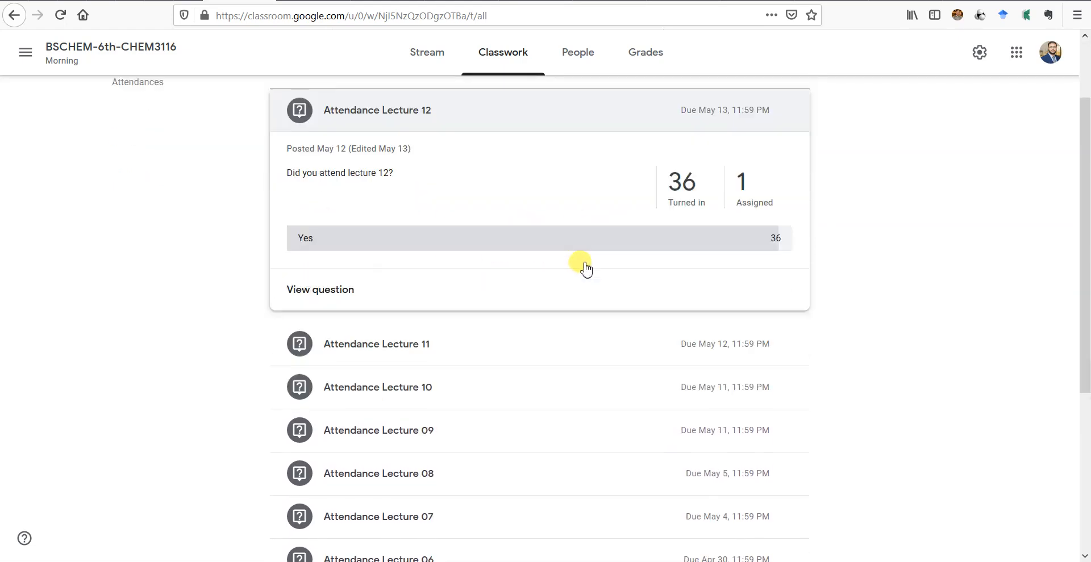
pyautogui.scroll(-3)
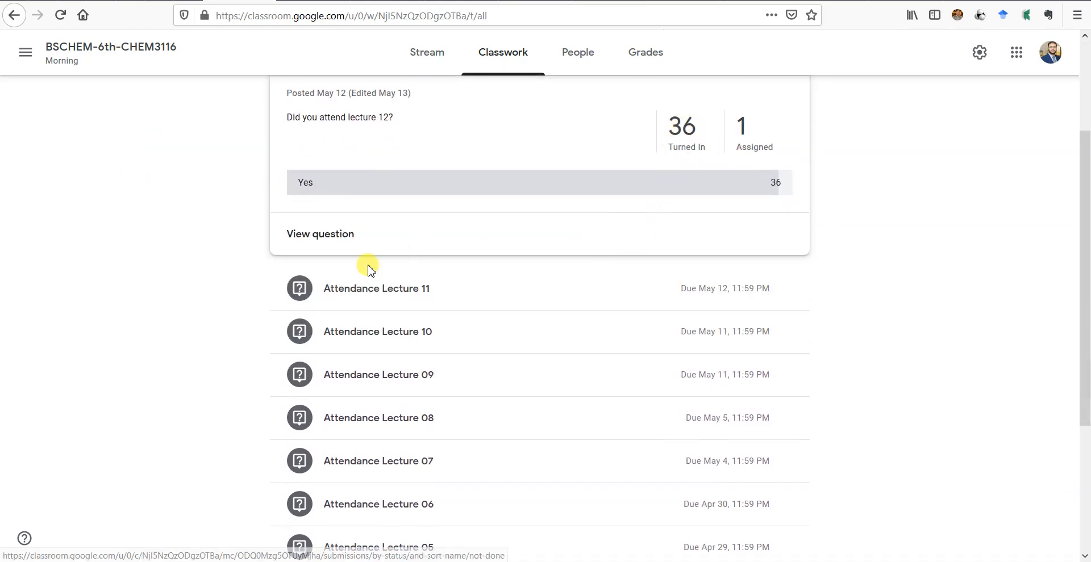
pyautogui.click(376, 288)
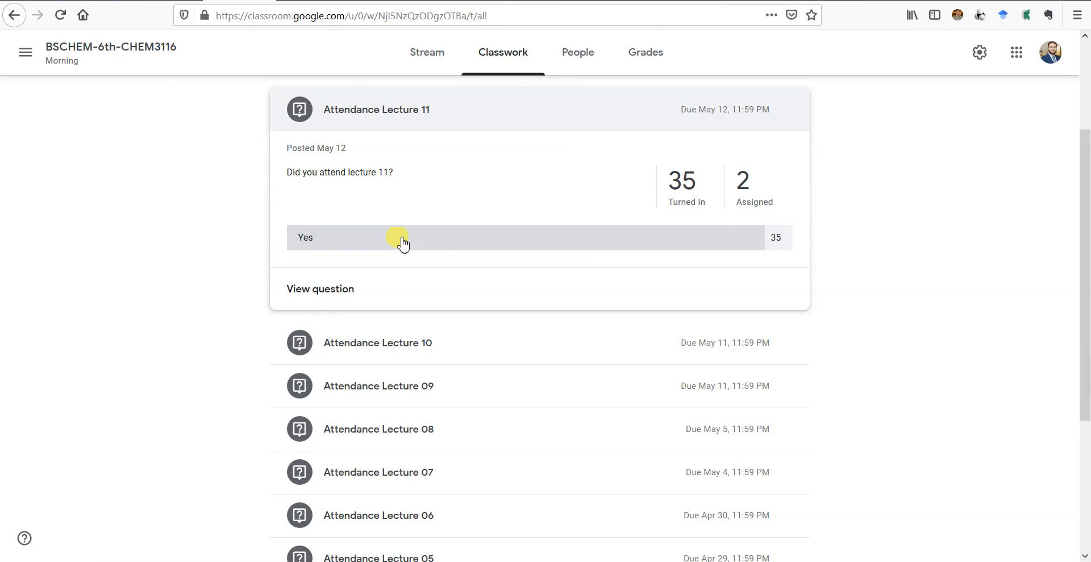
pyautogui.moveTo(747, 219)
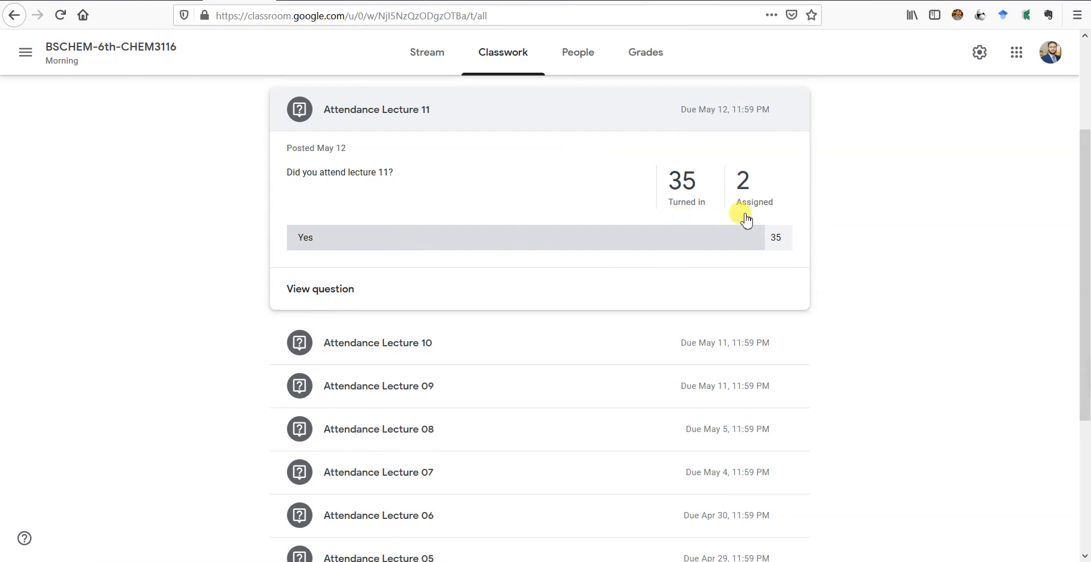
pyautogui.moveTo(688, 239)
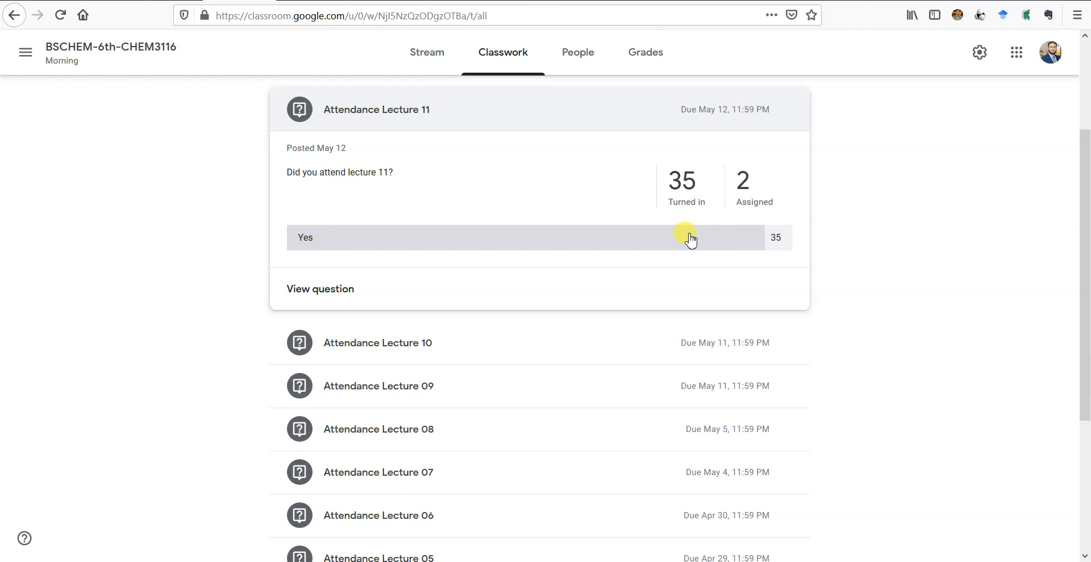
pyautogui.moveTo(590, 109)
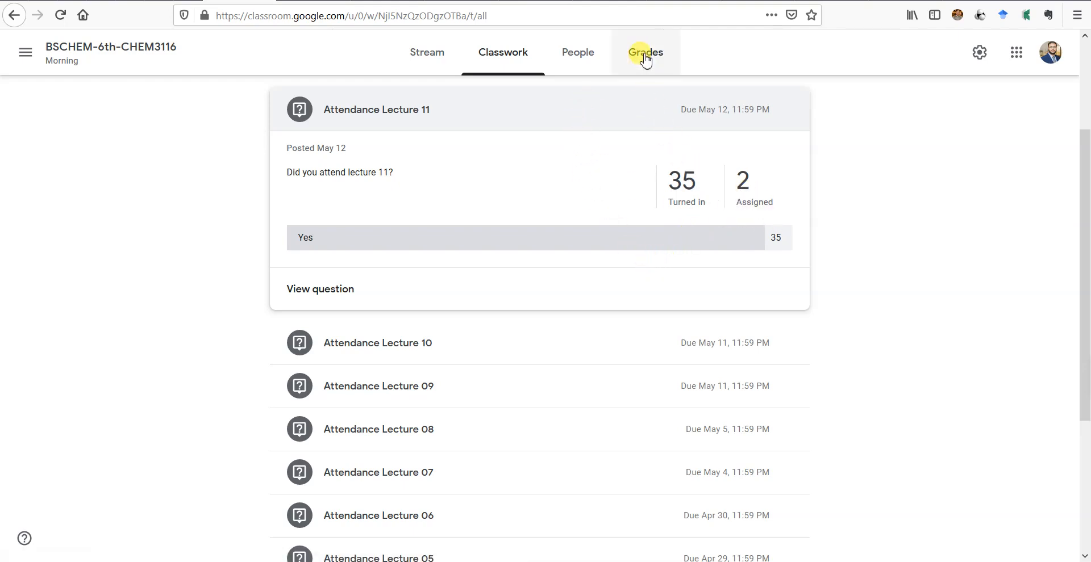
# Open the Grades grid showing each student's attendance status per lecture
pyautogui.click(645, 52)
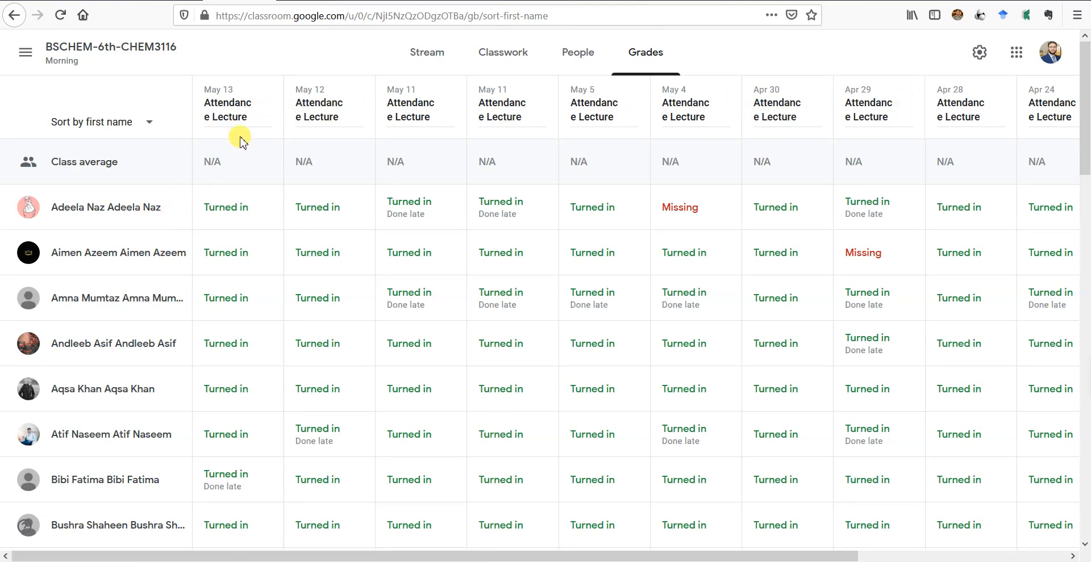
pyautogui.moveTo(227, 109)
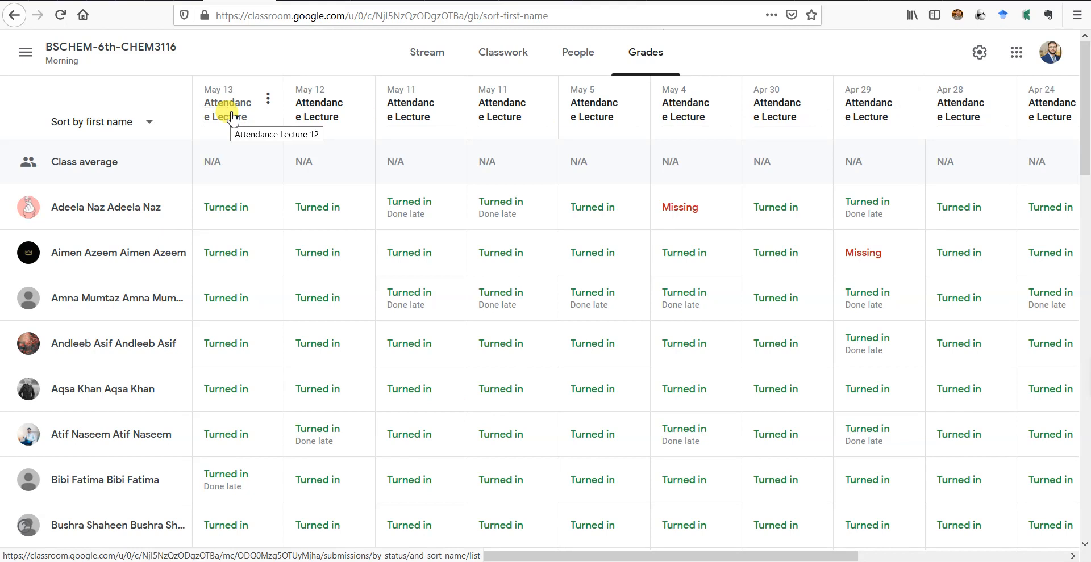
pyautogui.doubleClick(225, 109)
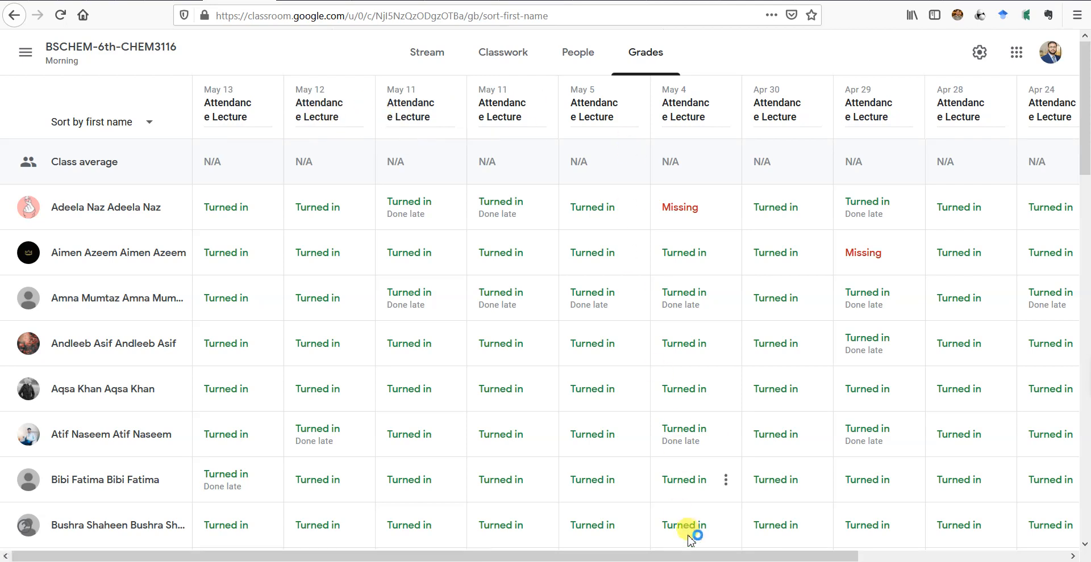
pyautogui.hscroll(3)
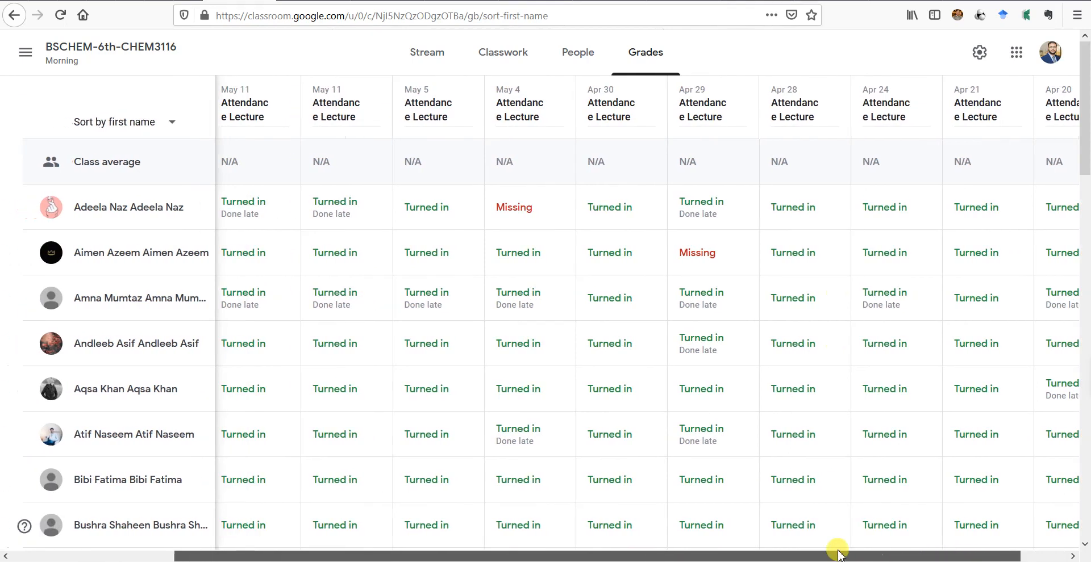
pyautogui.hscroll(3)
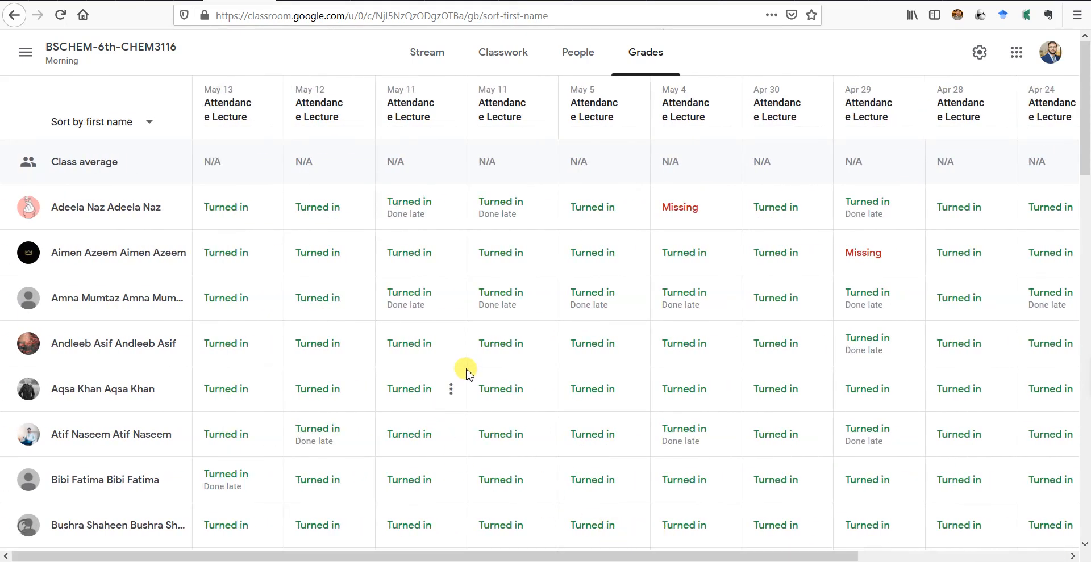
pyautogui.scroll(-3)
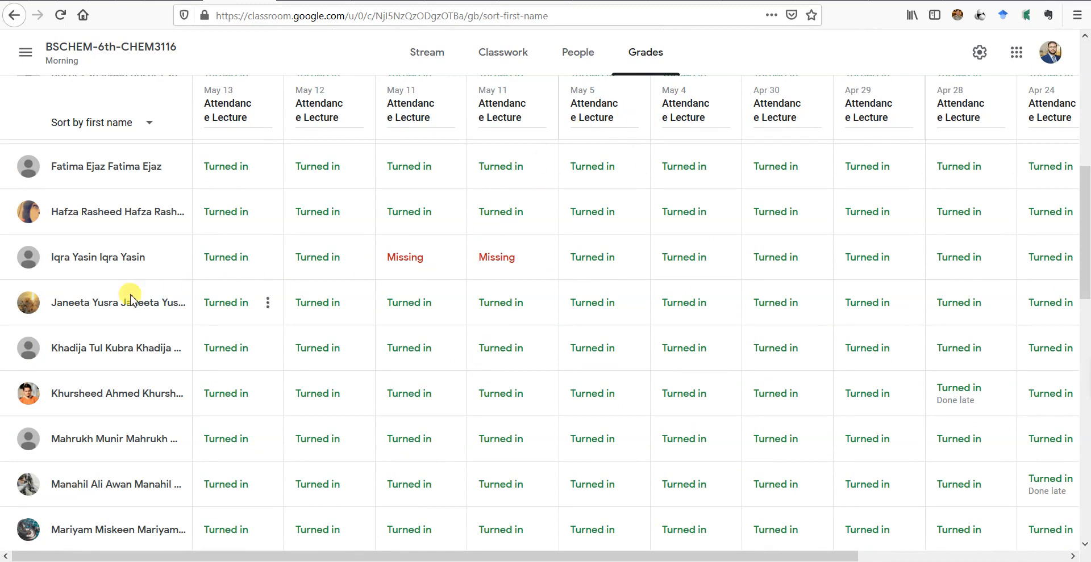
pyautogui.scroll(-3)
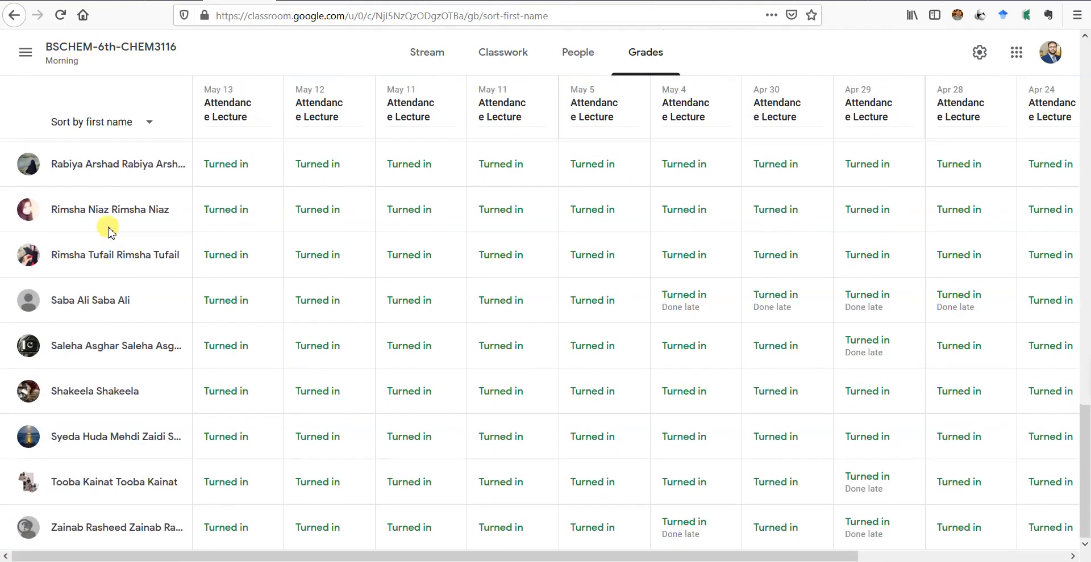
pyautogui.scroll(3)
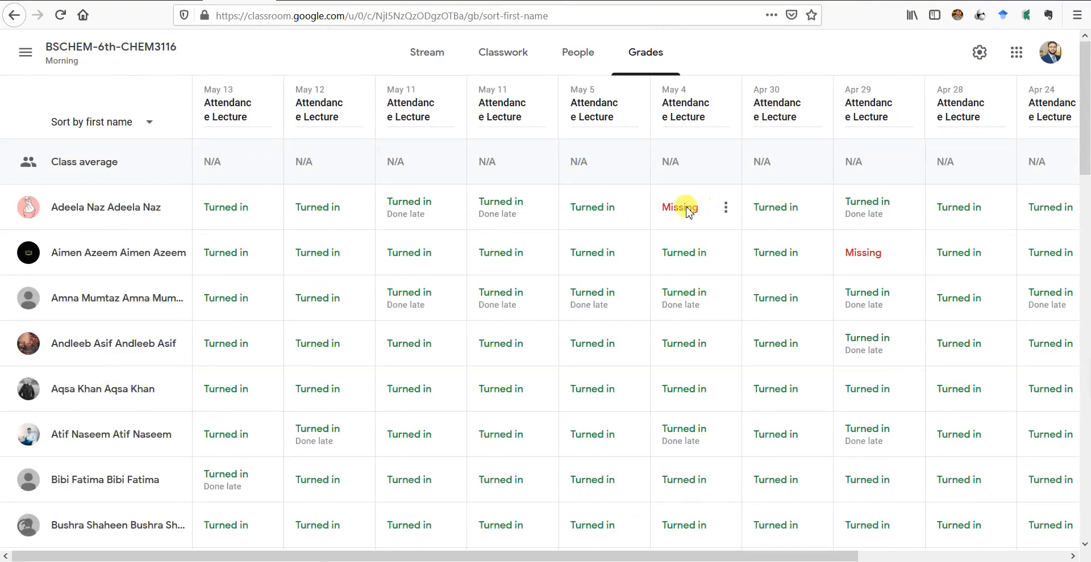
pyautogui.moveTo(560, 232)
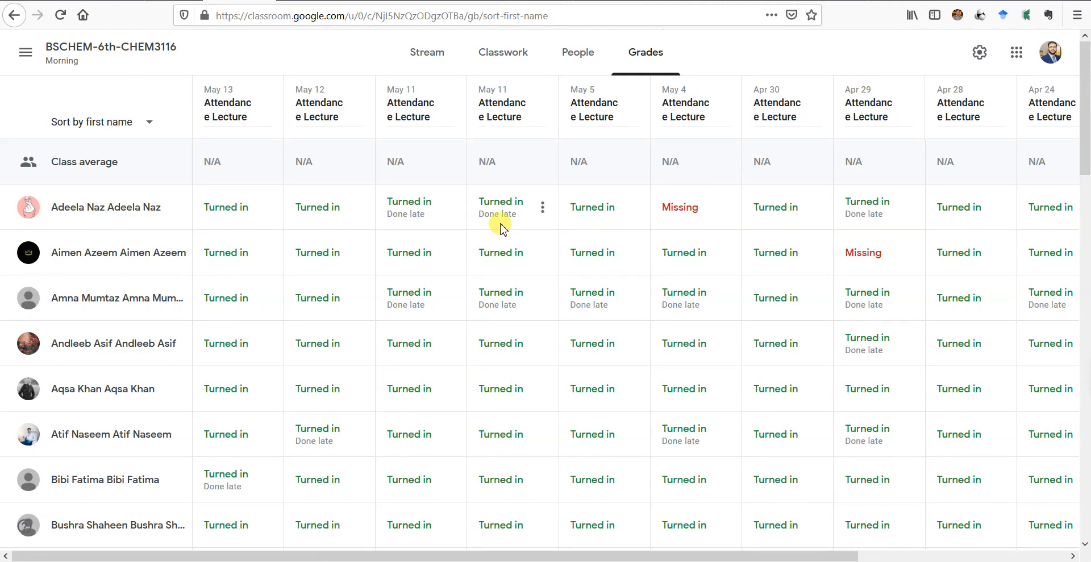
pyautogui.moveTo(536, 253)
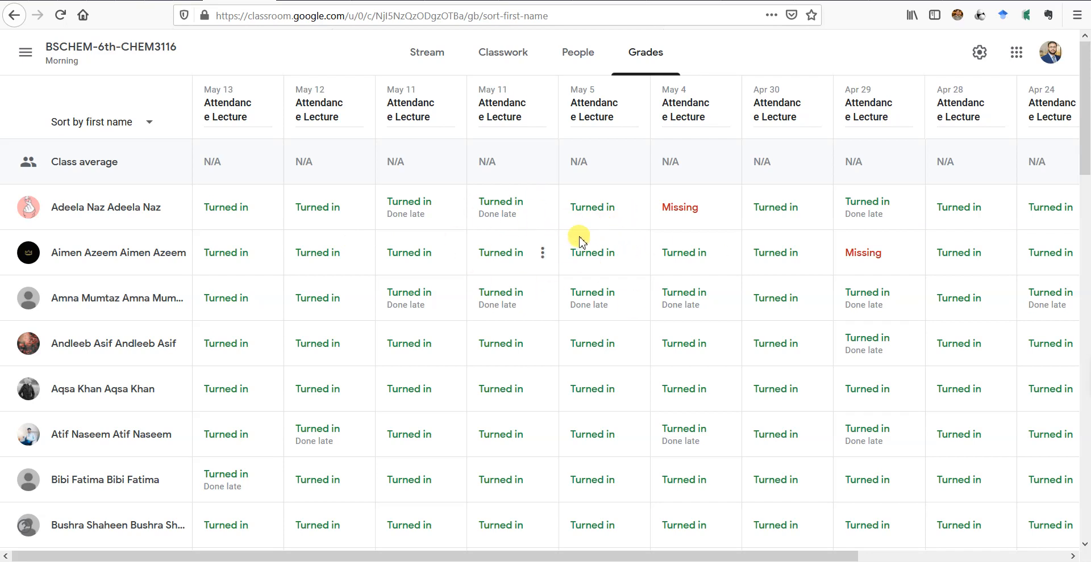
pyautogui.moveTo(498, 213)
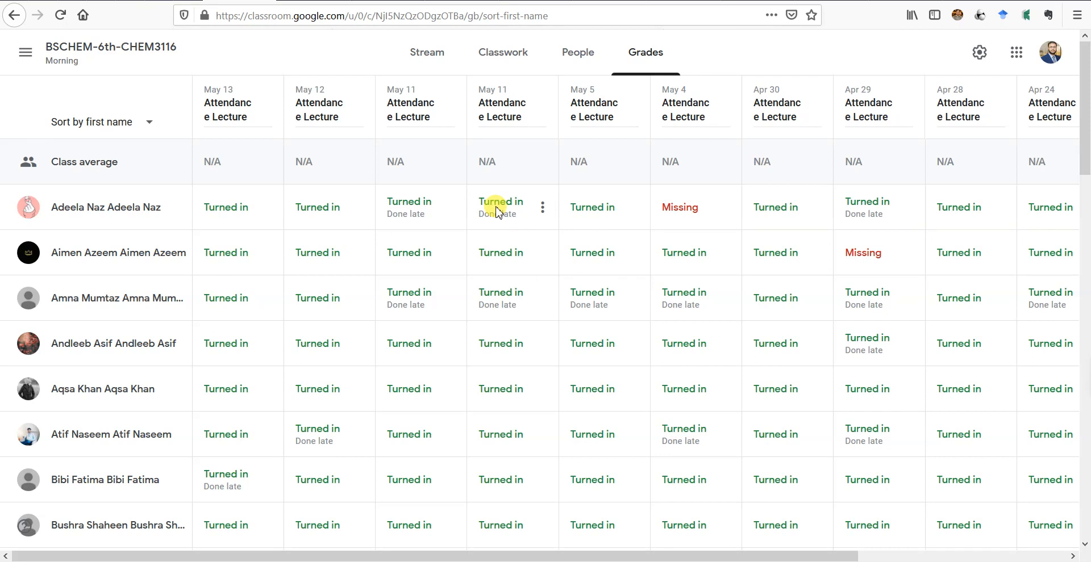
pyautogui.moveTo(499, 253)
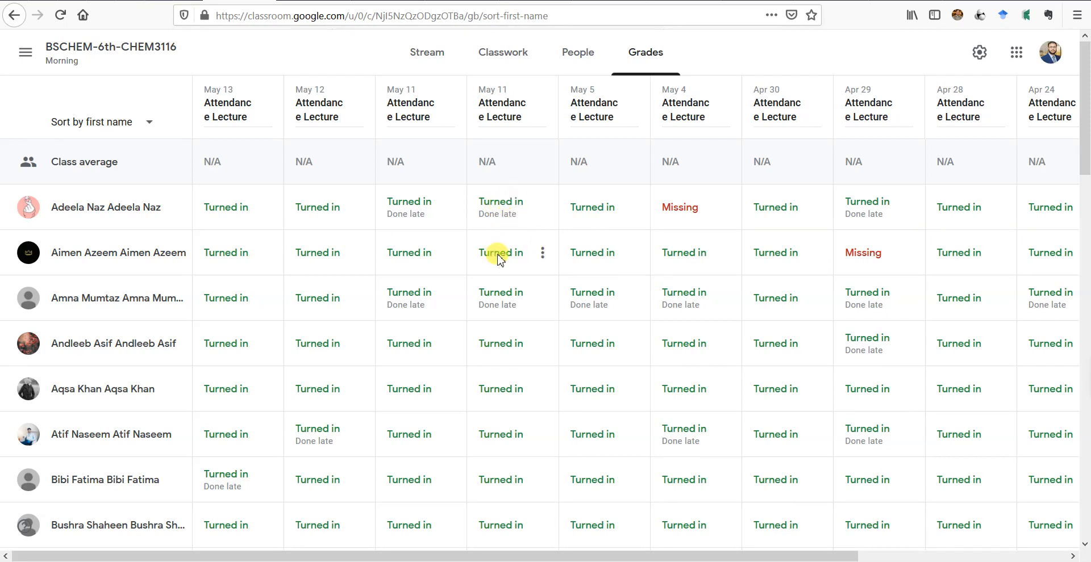
pyautogui.moveTo(507, 263)
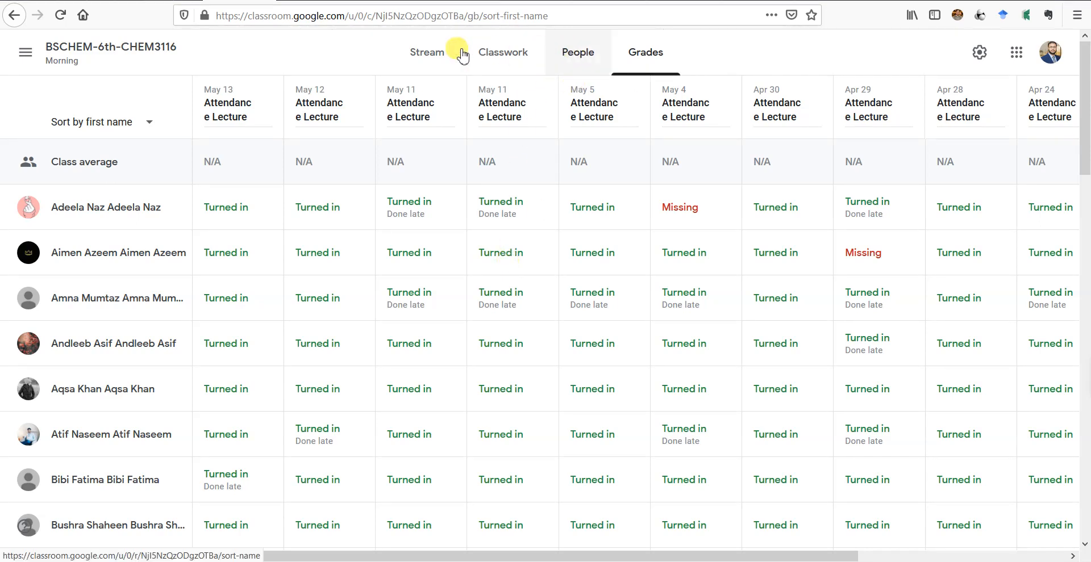
# Review Attendance Lecture 11's points setting in the editor, leaving it ungraded, then close it
pyautogui.click(503, 52)
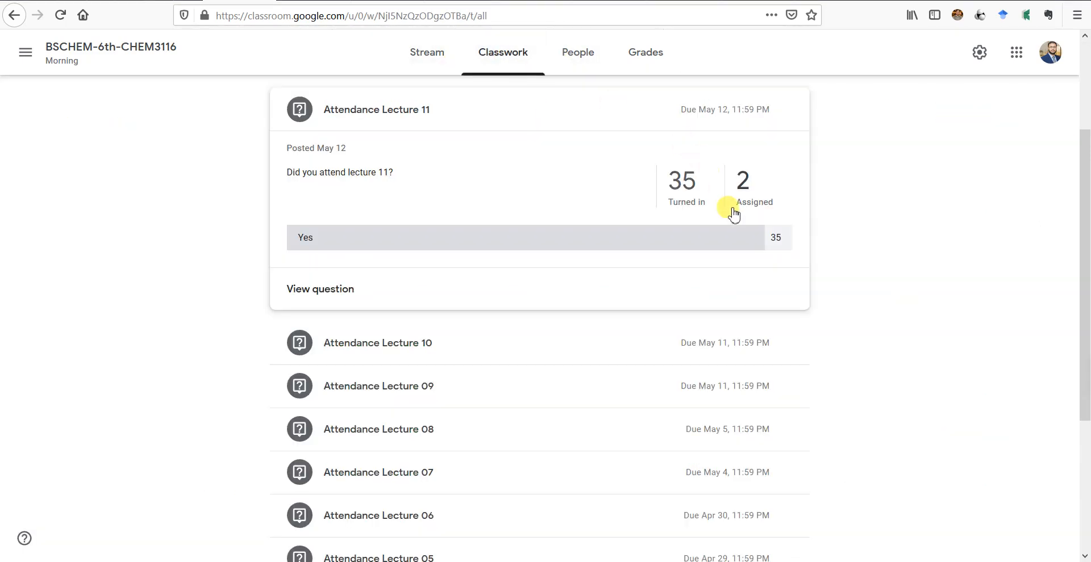
pyautogui.click(789, 109)
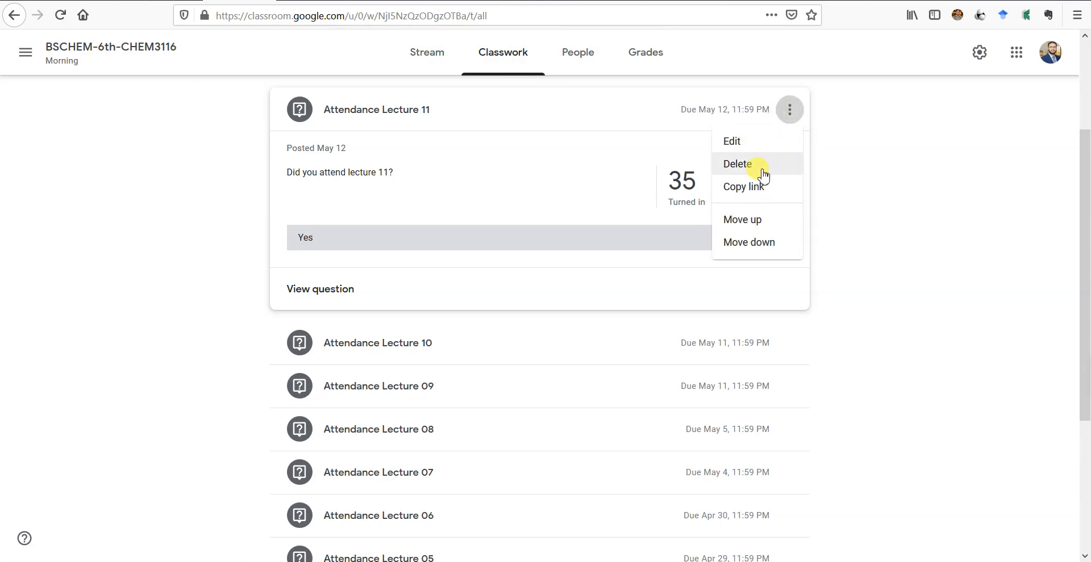
pyautogui.click(731, 141)
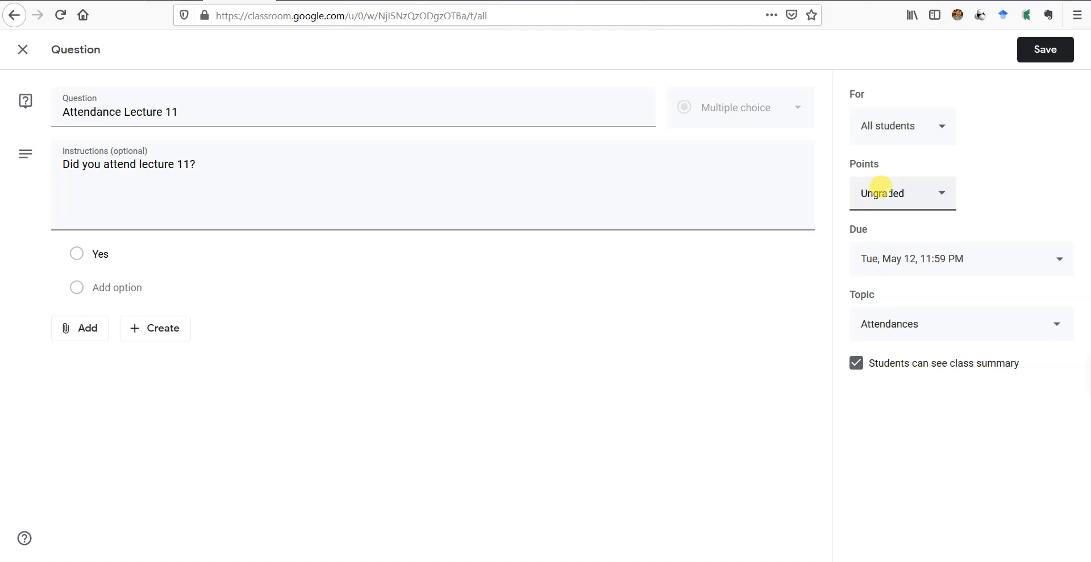
pyautogui.click(897, 193)
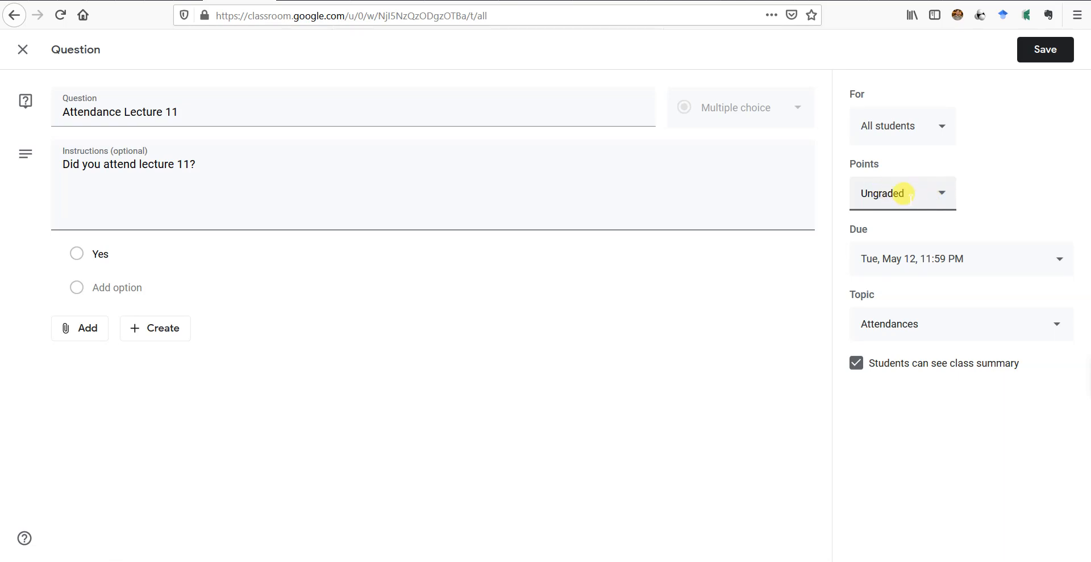
pyautogui.click(1044, 50)
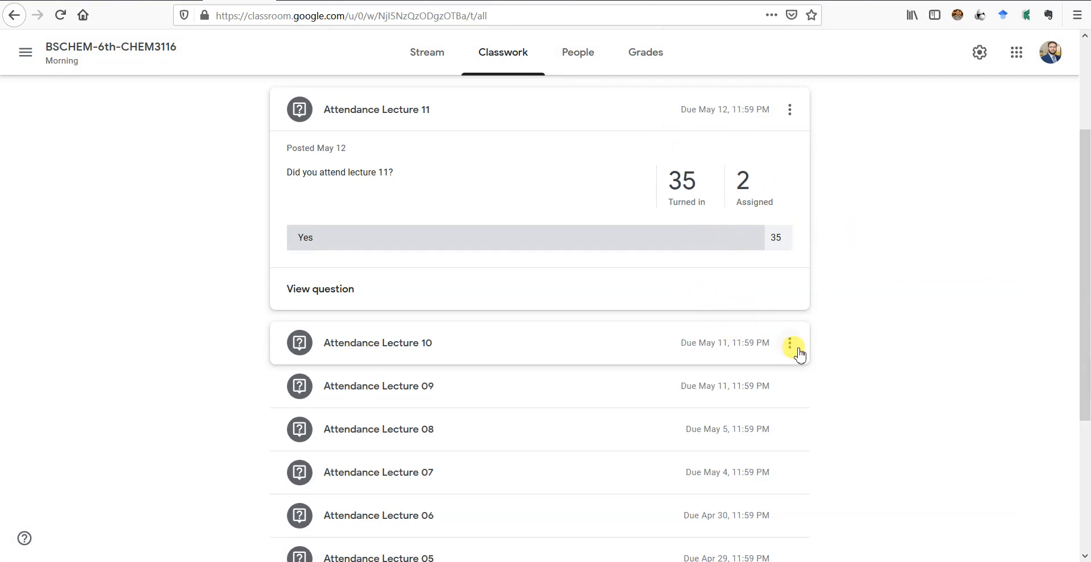
# Return to the Grades grid of attendance statuses
pyautogui.click(789, 343)
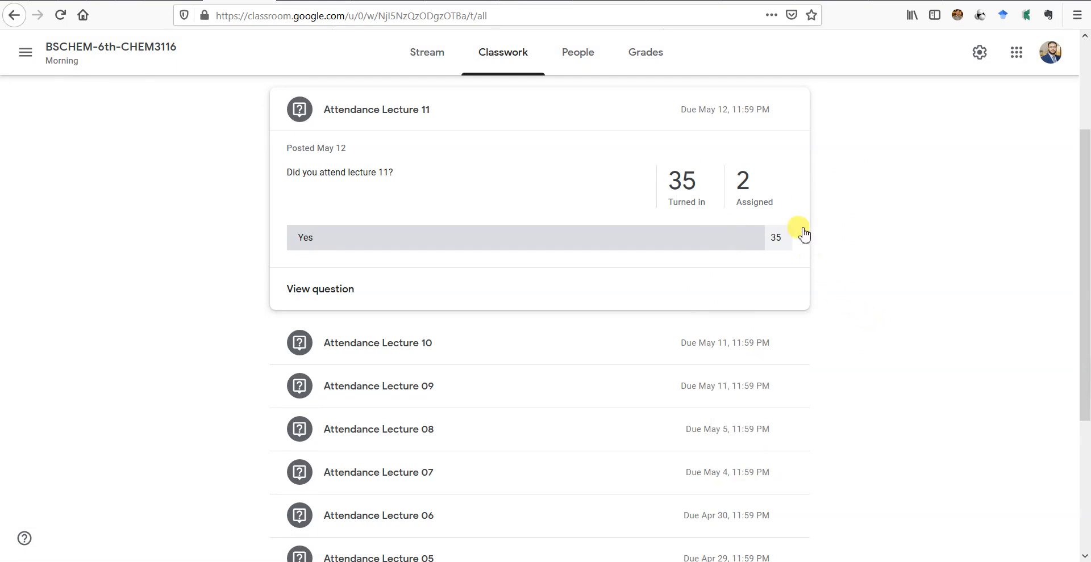
pyautogui.click(645, 51)
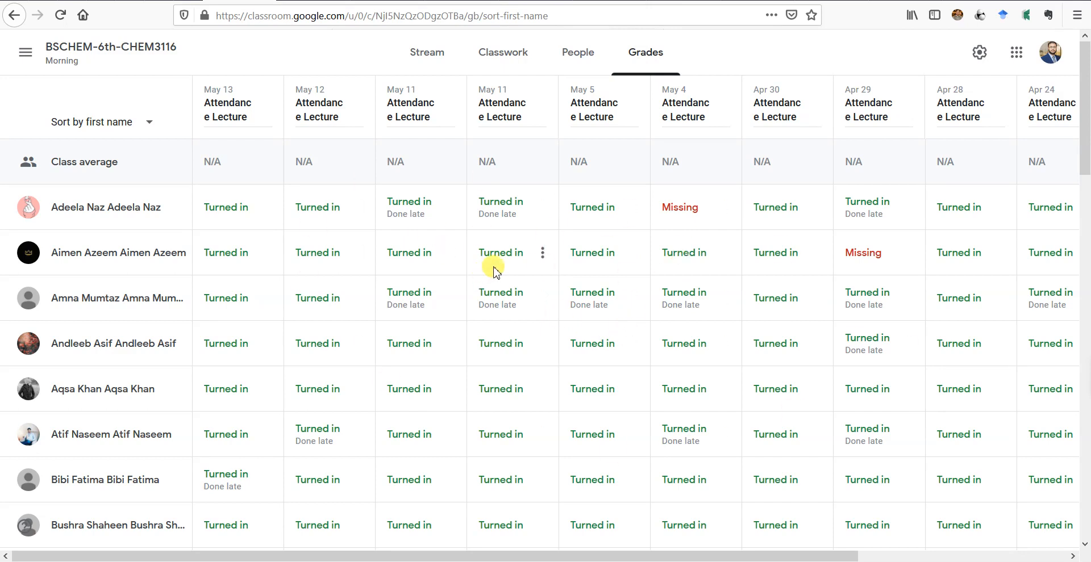
pyautogui.moveTo(449, 315)
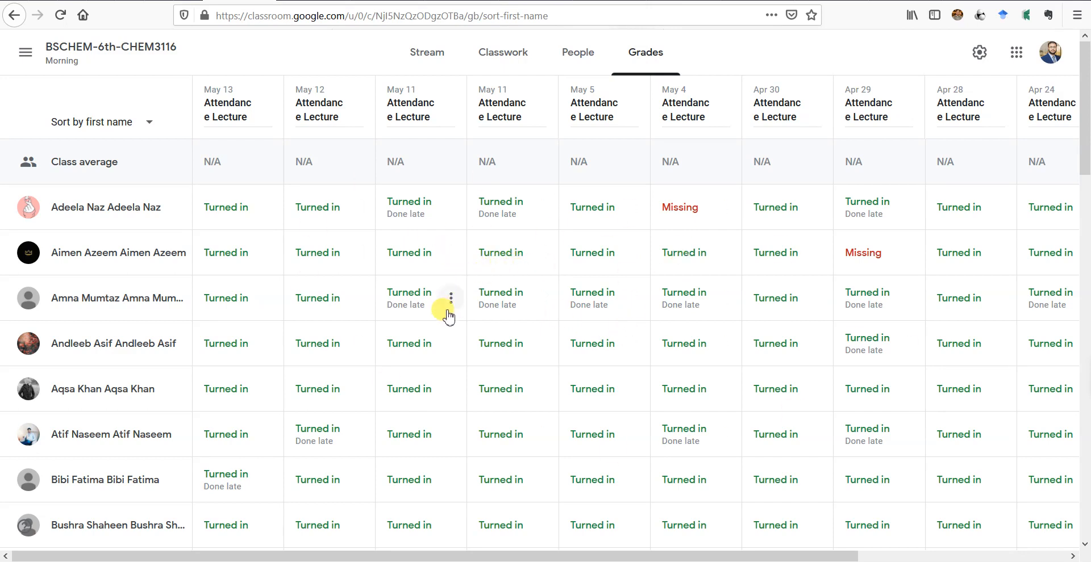
pyautogui.moveTo(458, 315)
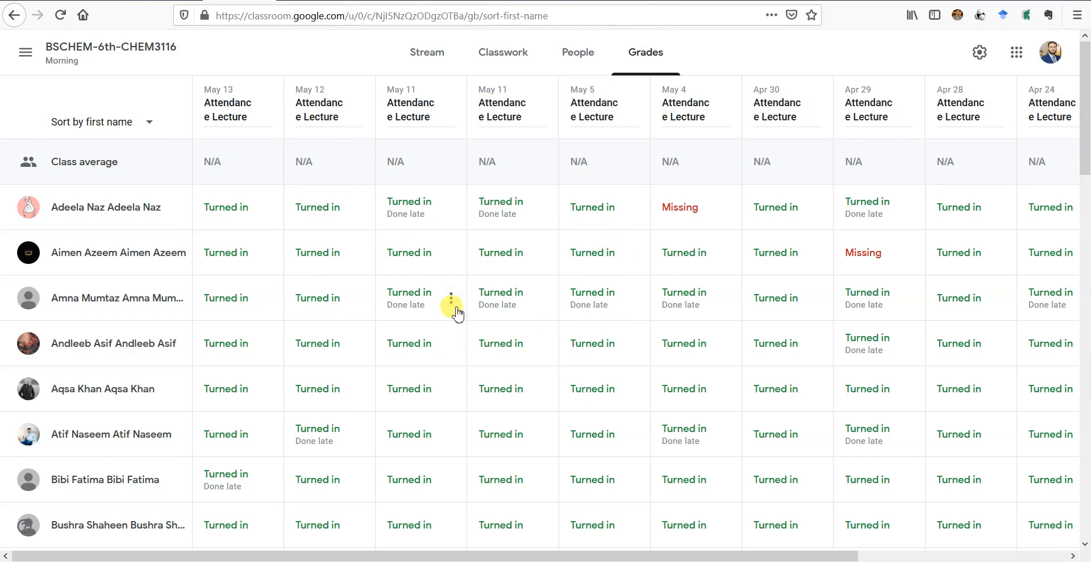
pyautogui.moveTo(541, 306)
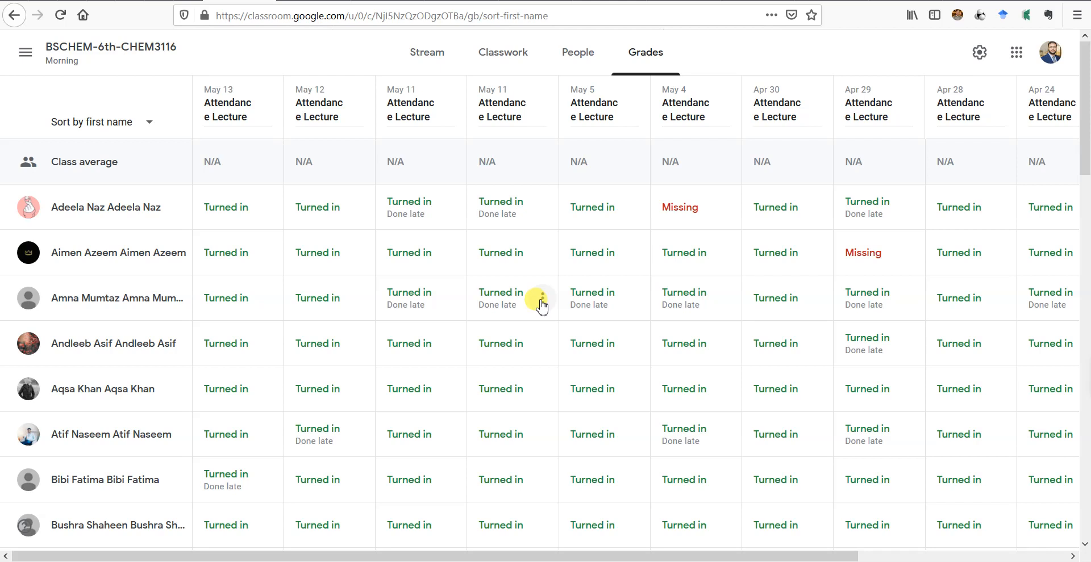
# Print the grades grid, choosing Microsoft Print to PDF as the printer
pyautogui.press('ctrl+p')
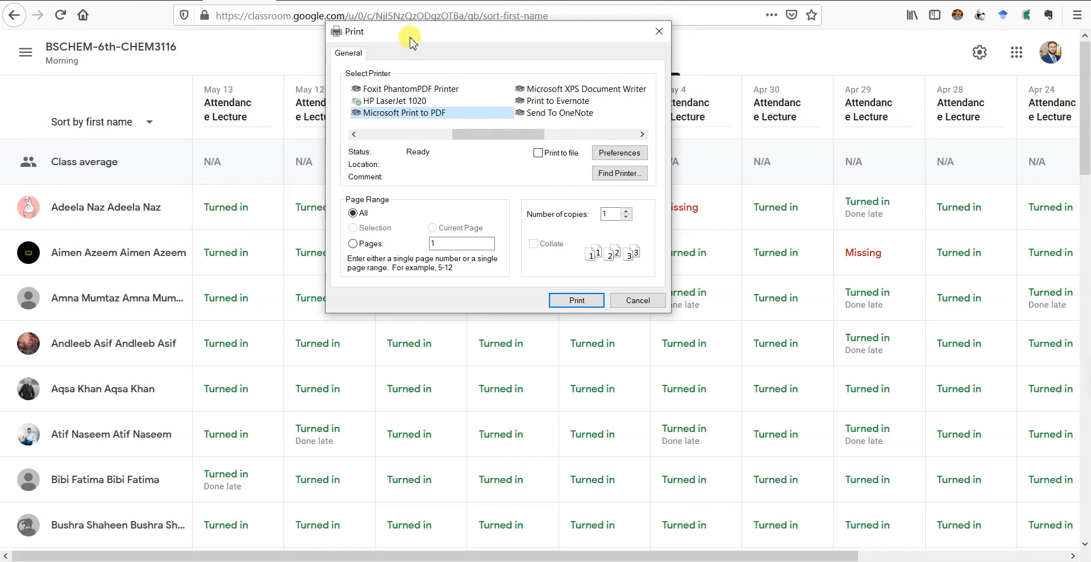
pyautogui.moveTo(391, 101)
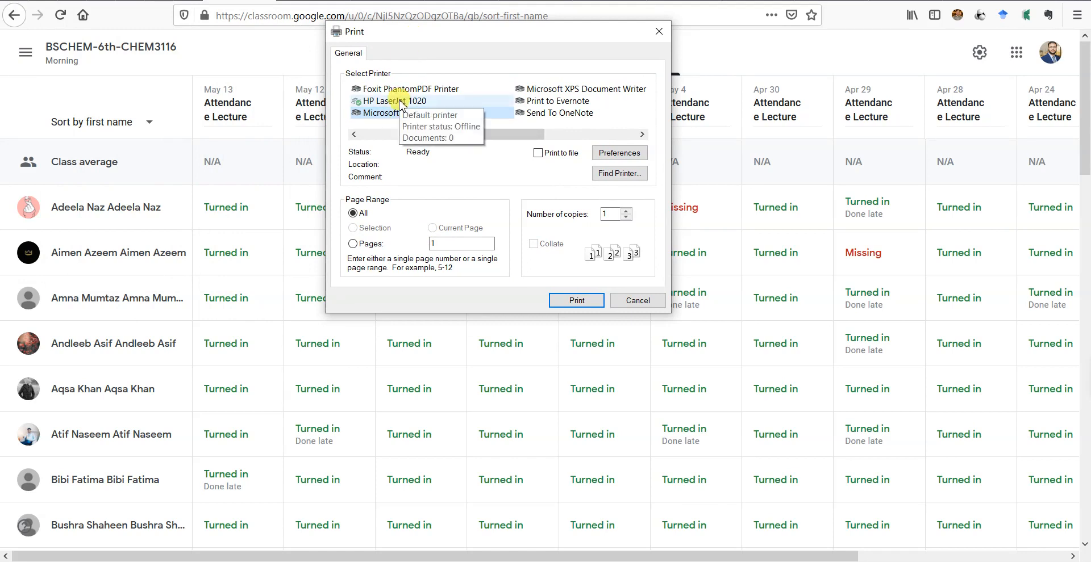
pyautogui.click(410, 112)
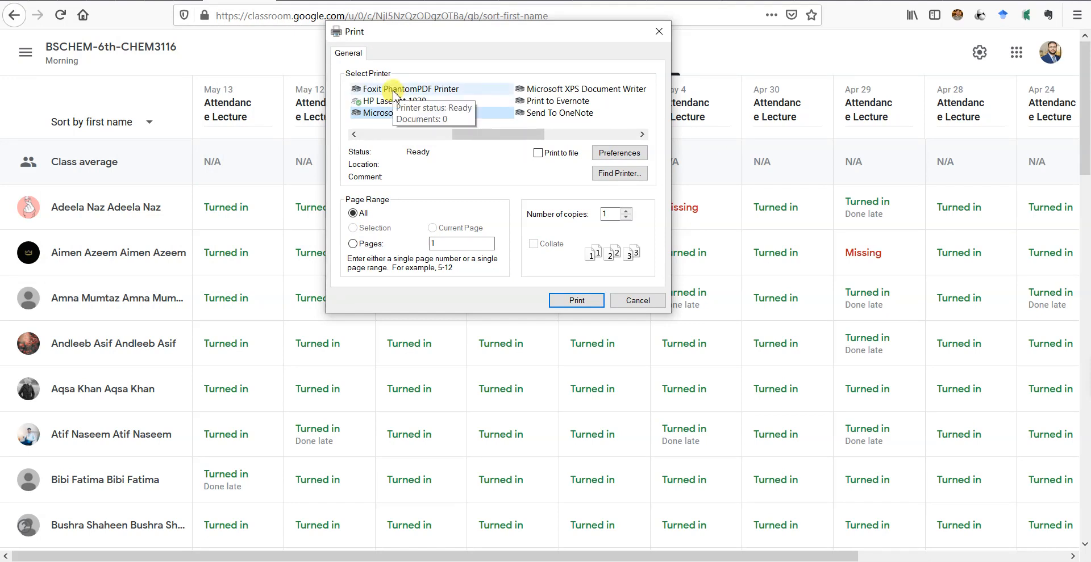
pyautogui.click(403, 113)
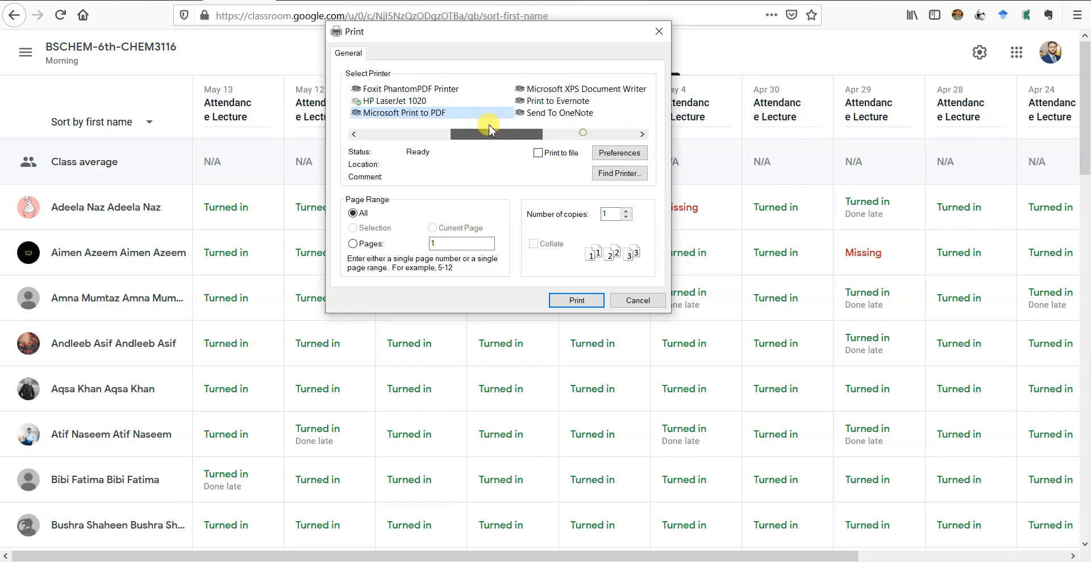
pyautogui.moveTo(406, 113)
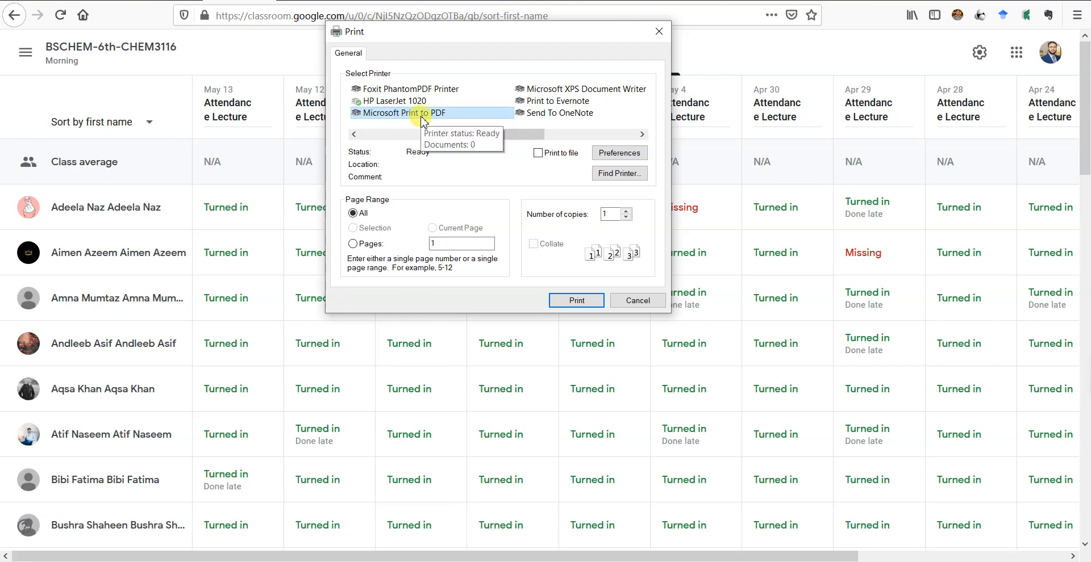
pyautogui.moveTo(463, 111)
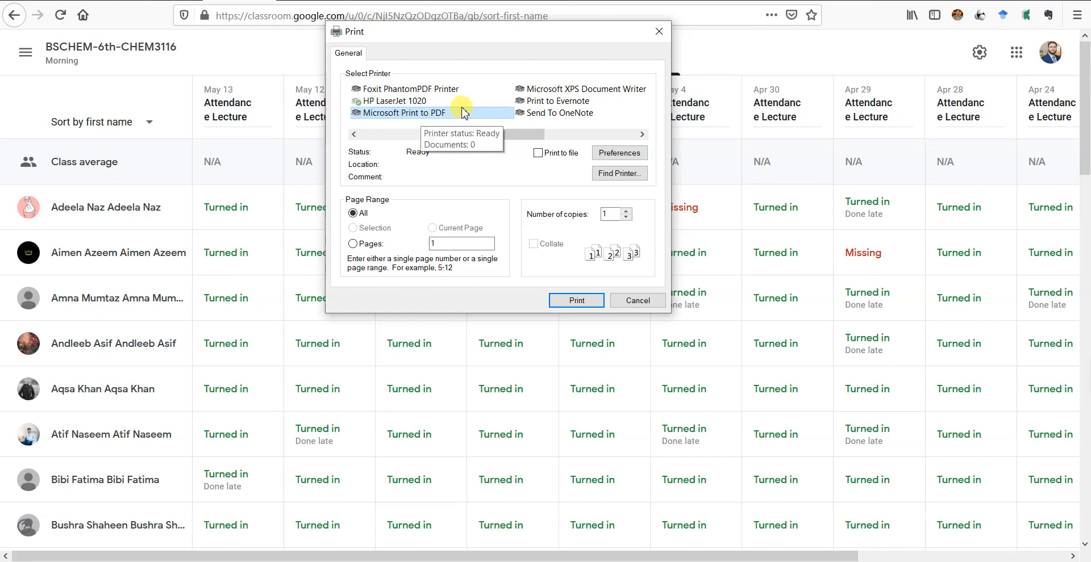
pyautogui.moveTo(399, 126)
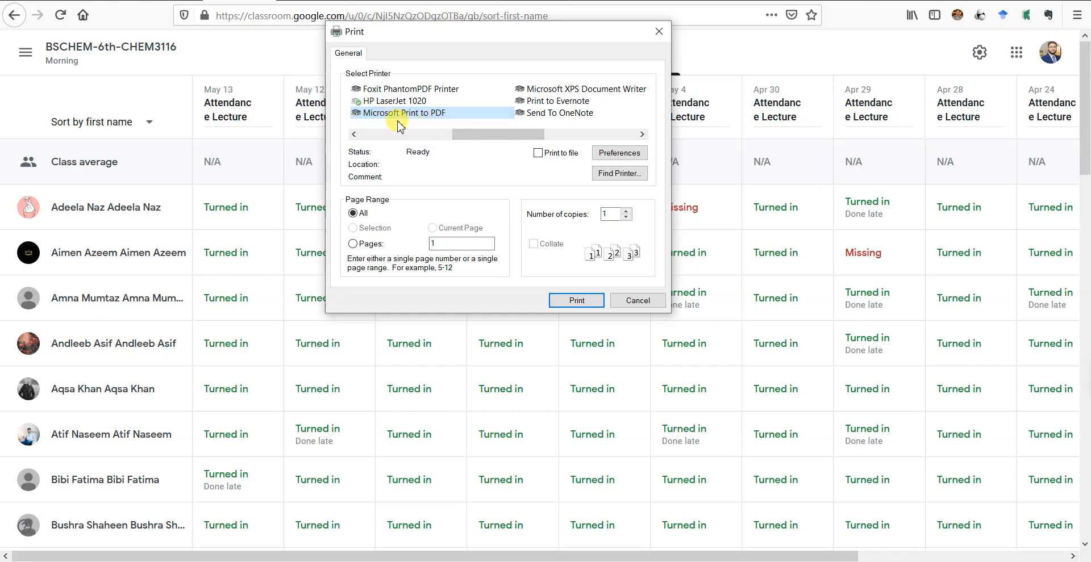
pyautogui.moveTo(404, 112)
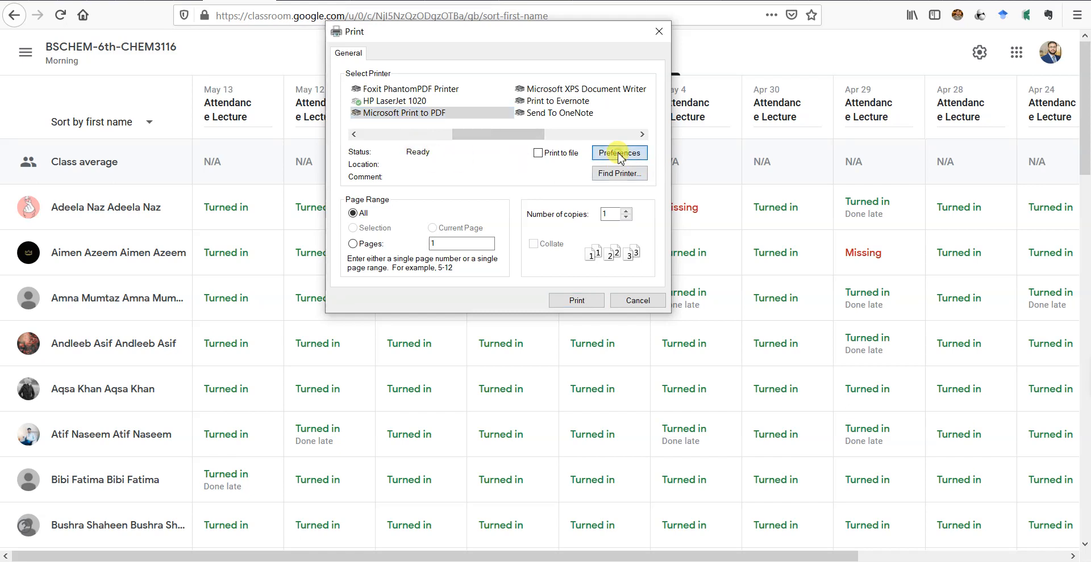
# Set the PDF printer preferences to landscape orientation on Legal paper
pyautogui.click(619, 152)
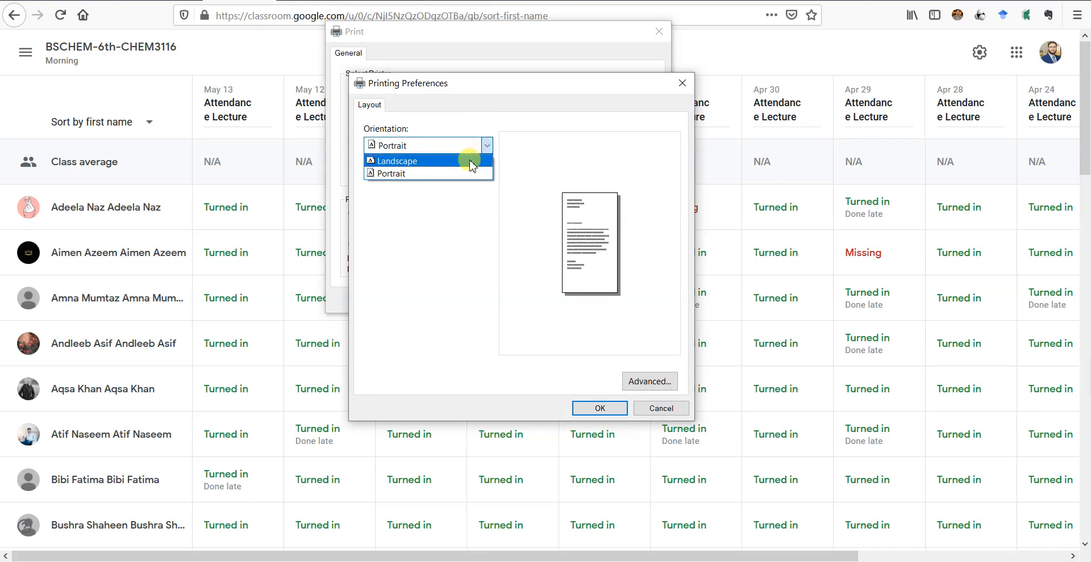
pyautogui.click(397, 161)
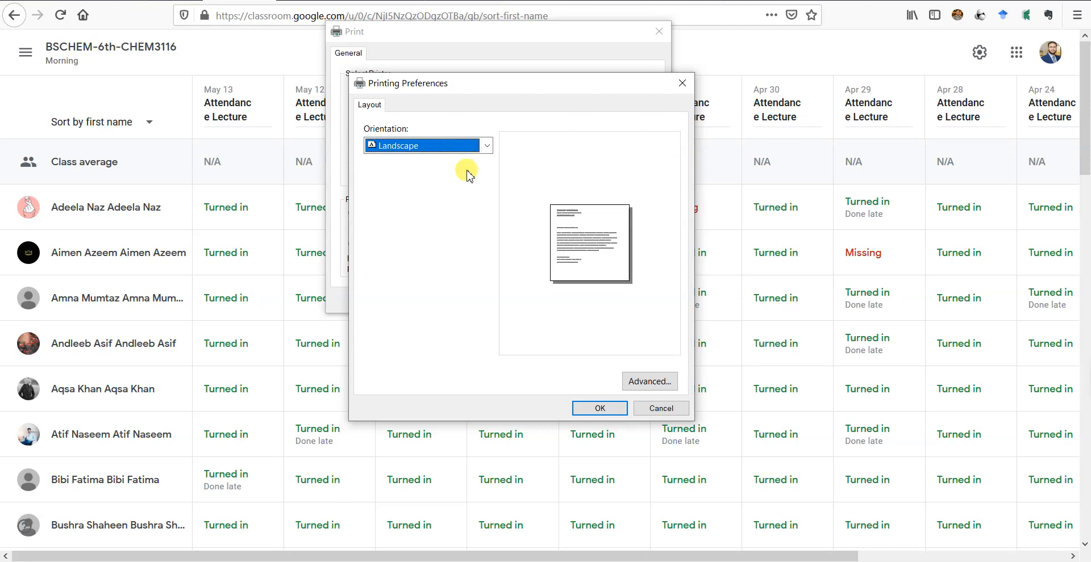
pyautogui.click(648, 381)
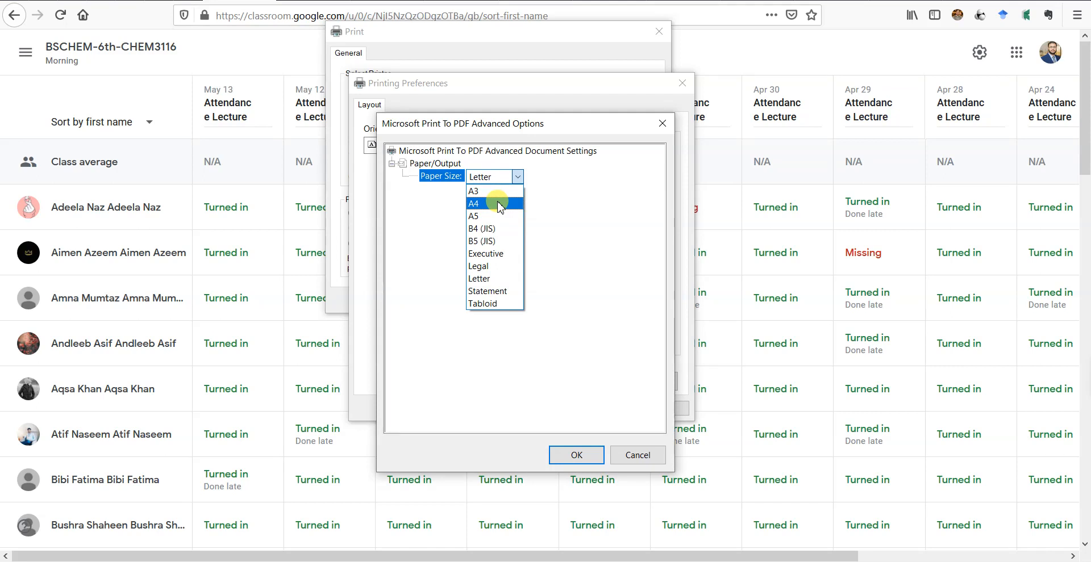
pyautogui.moveTo(496, 266)
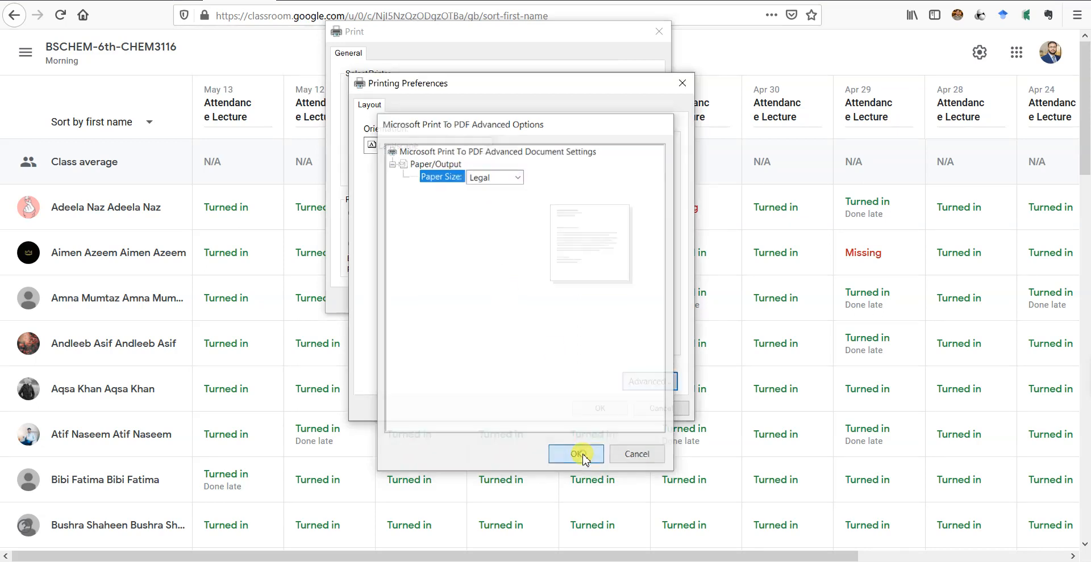
pyautogui.click(597, 454)
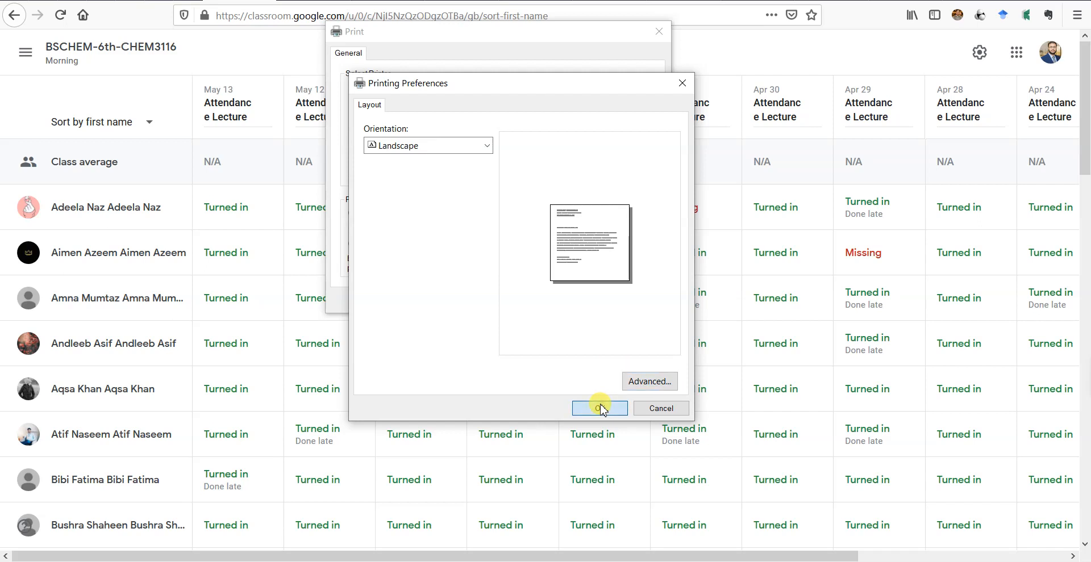
pyautogui.click(599, 408)
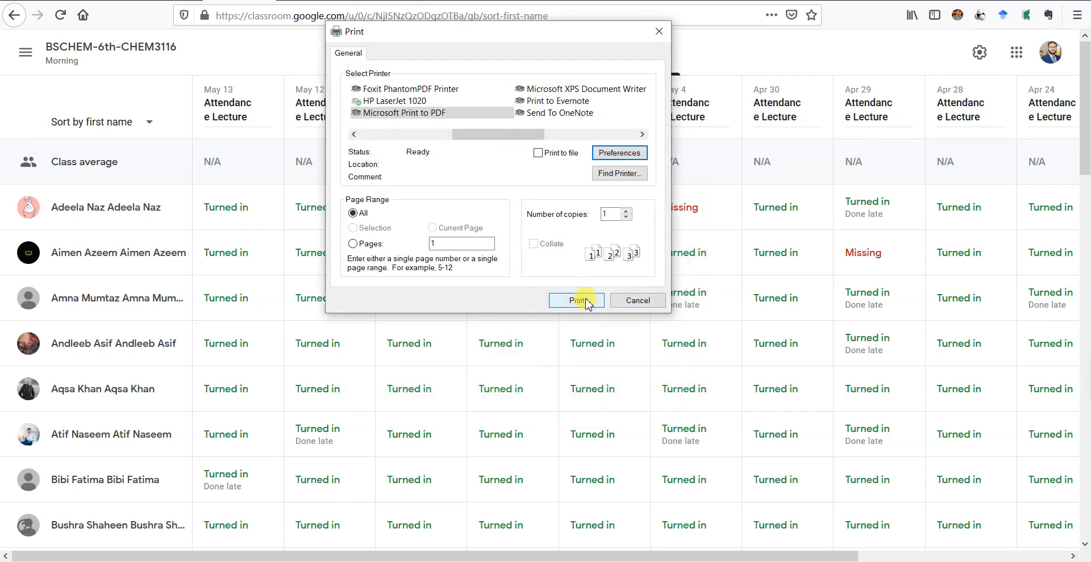
# Save the printout as 'Attendance' PDF in the Desktop Attendance folder
pyautogui.click(576, 300)
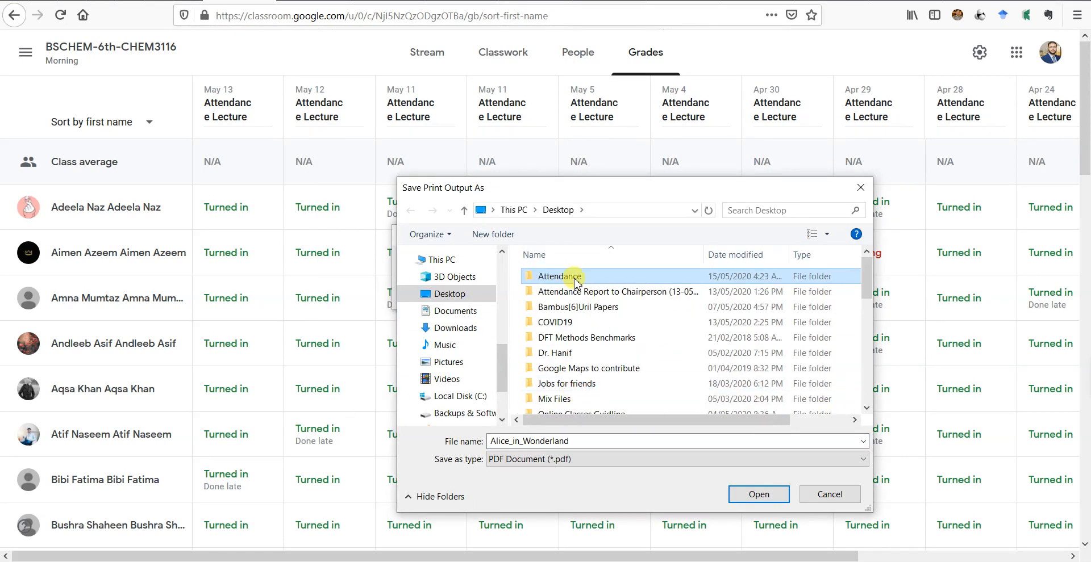
pyautogui.doubleClick(556, 276)
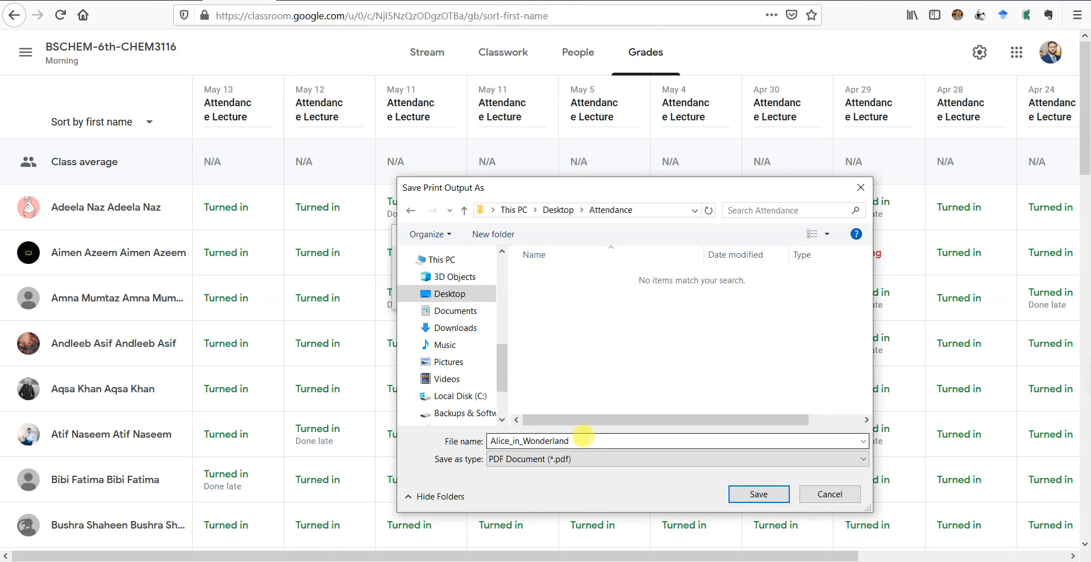
pyautogui.write('Attendance')
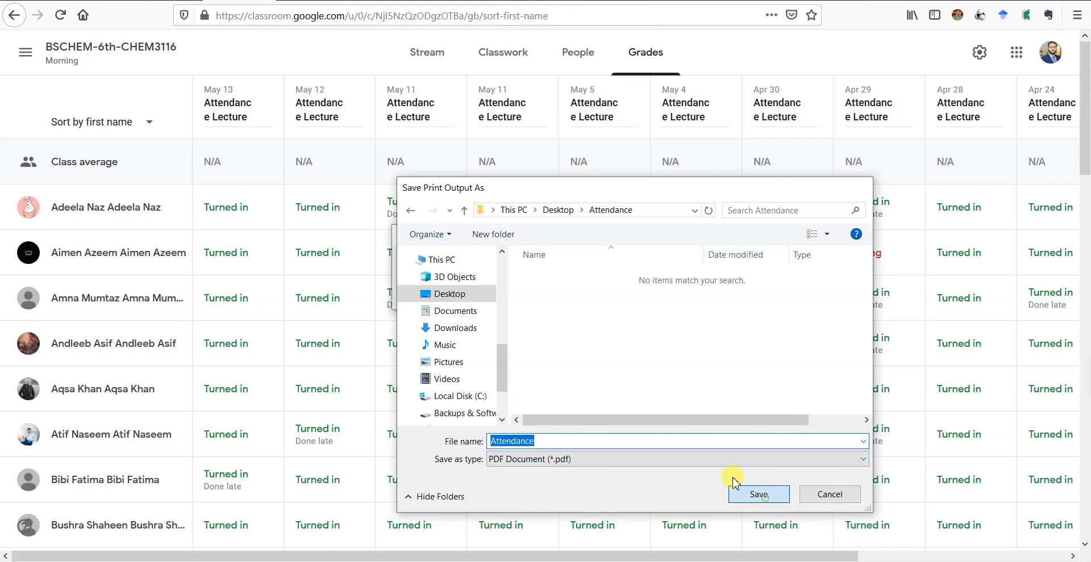
pyautogui.click(757, 494)
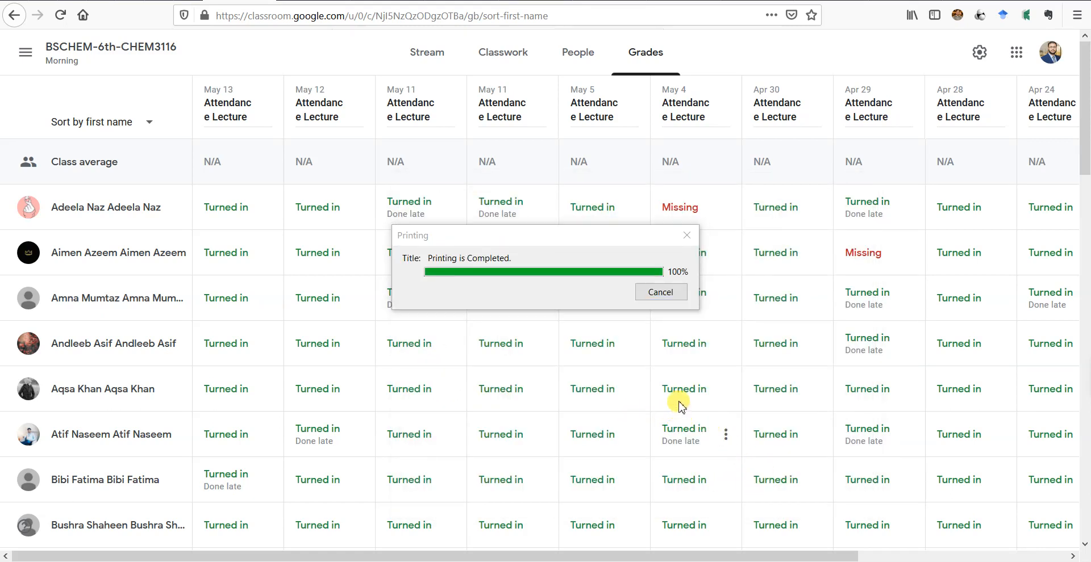
pyautogui.moveTo(357, 515)
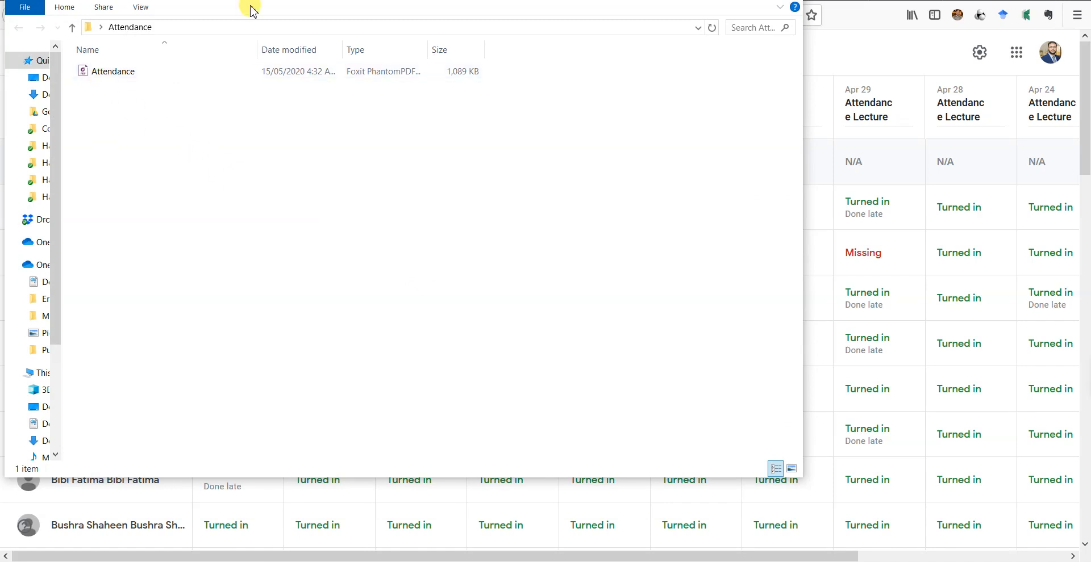
# Open Attendance.pdf in Foxit PhantomPDF and scroll through its three pages
pyautogui.click(112, 71)
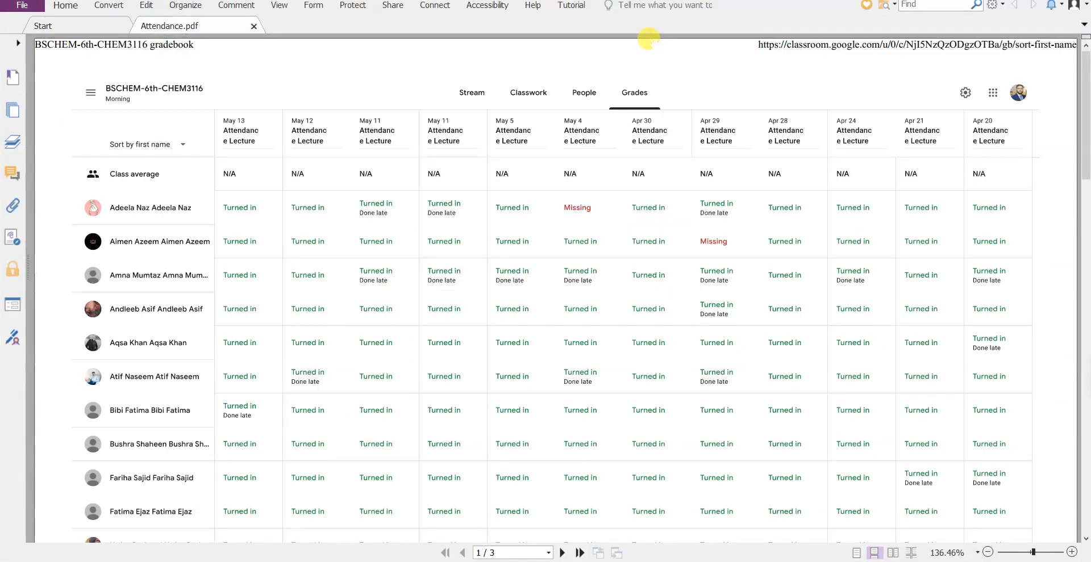
pyautogui.moveTo(208, 190)
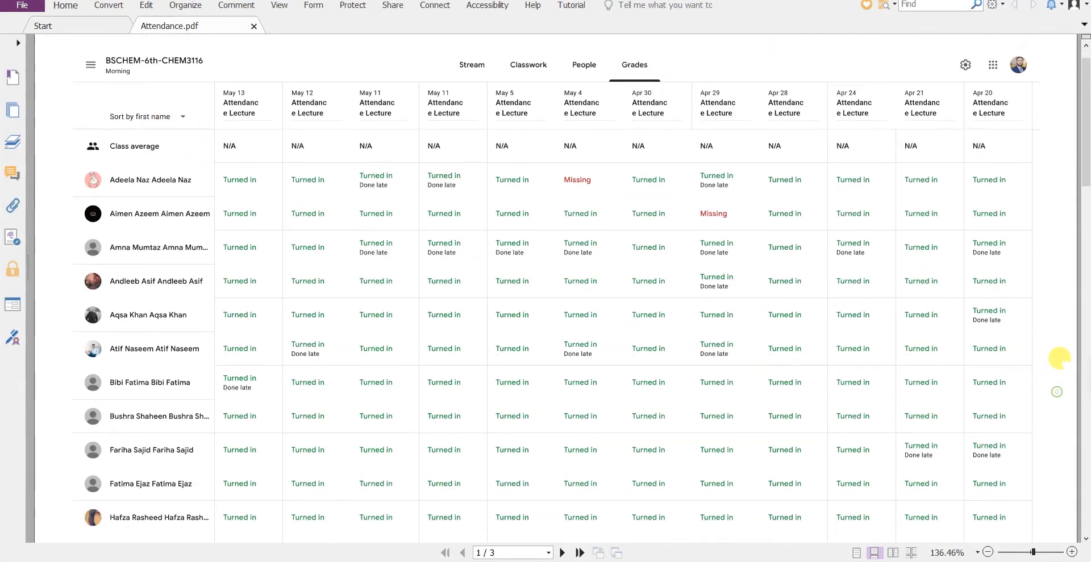
pyautogui.scroll(-3)
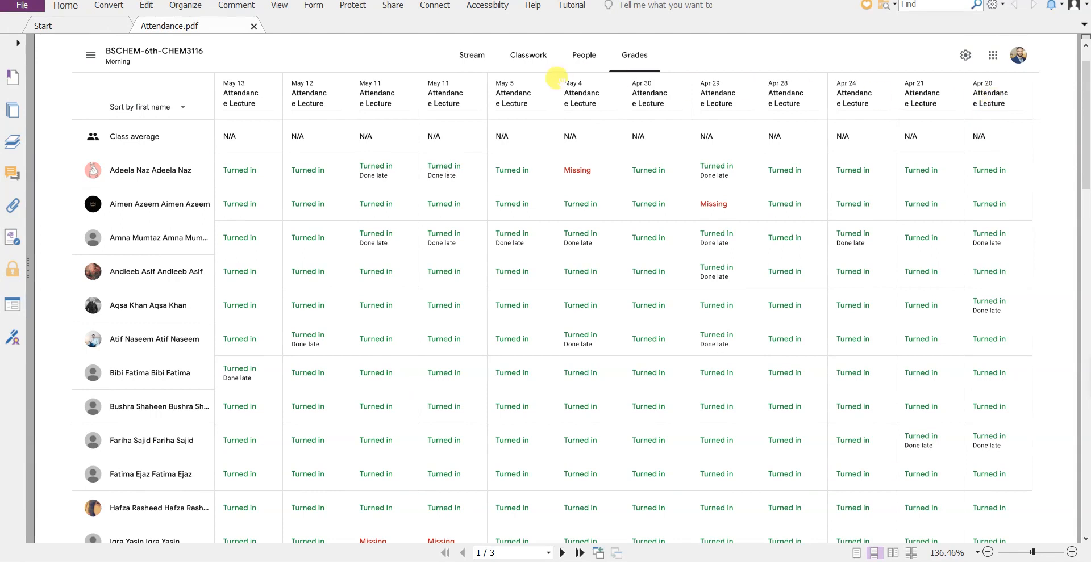
pyautogui.moveTo(139, 231)
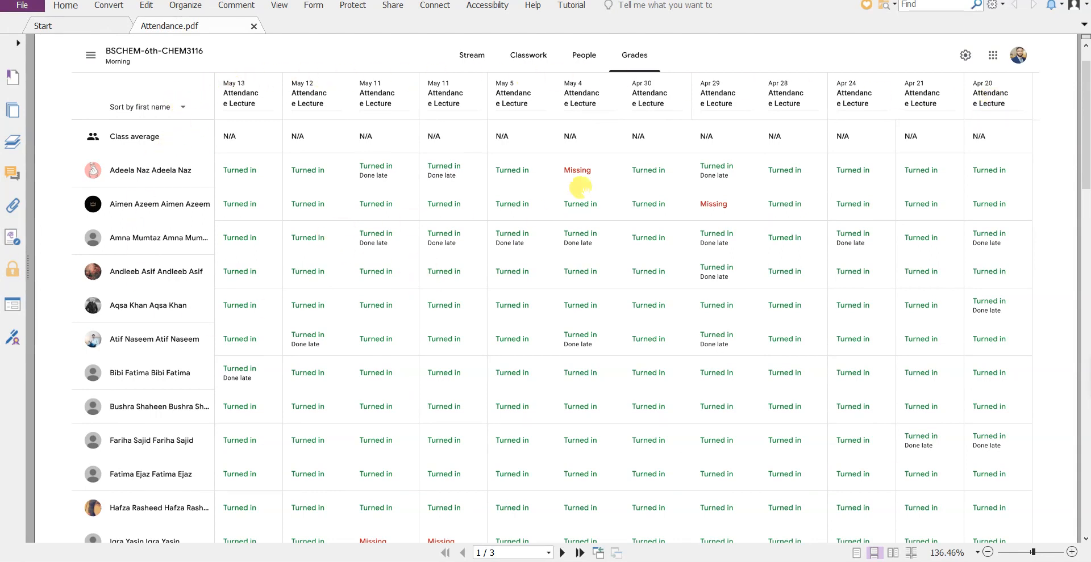
pyautogui.moveTo(612, 213)
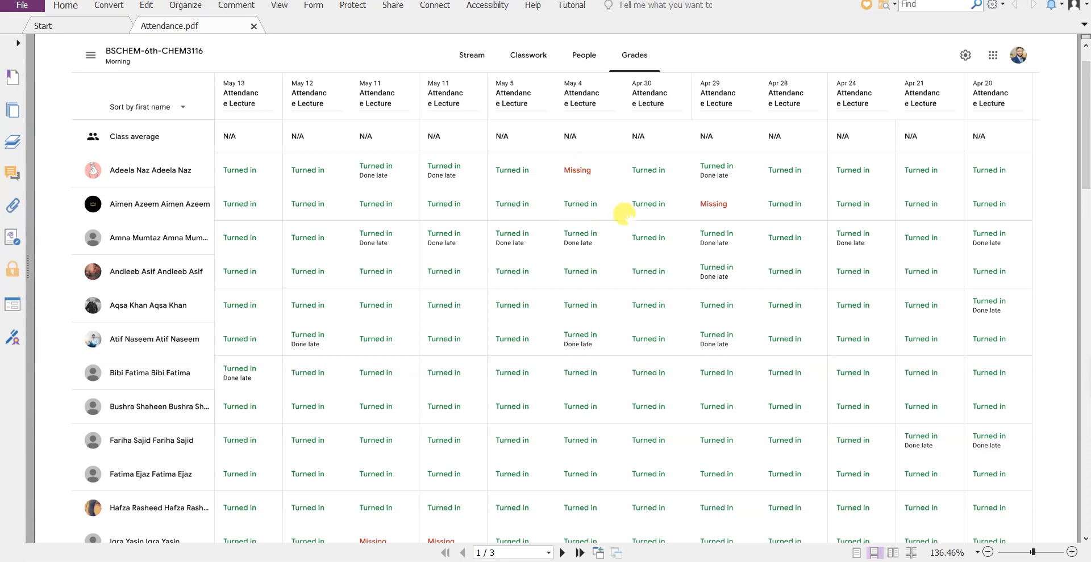
pyautogui.moveTo(692, 217)
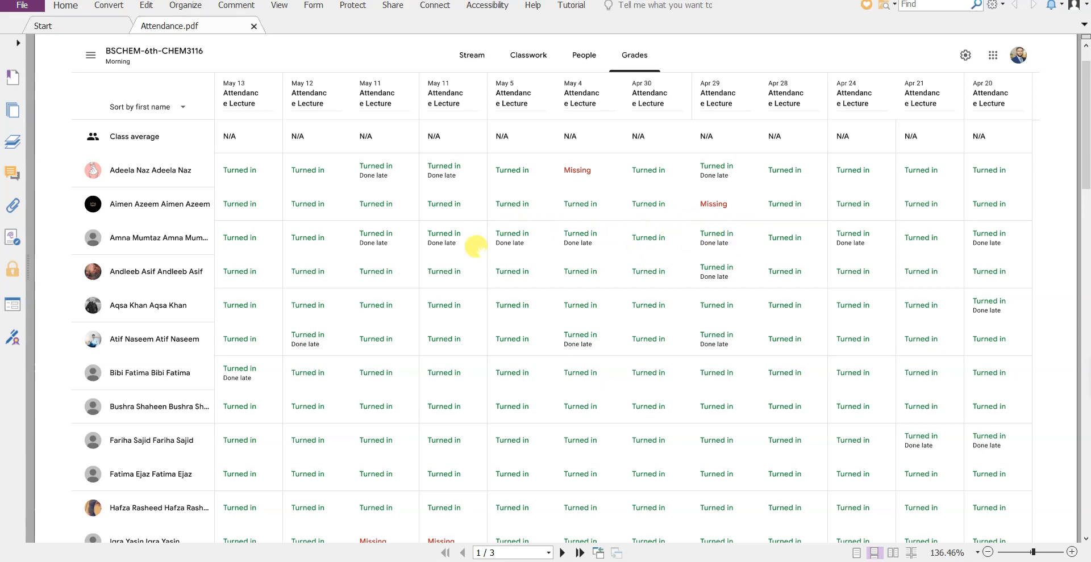
pyautogui.moveTo(433, 250)
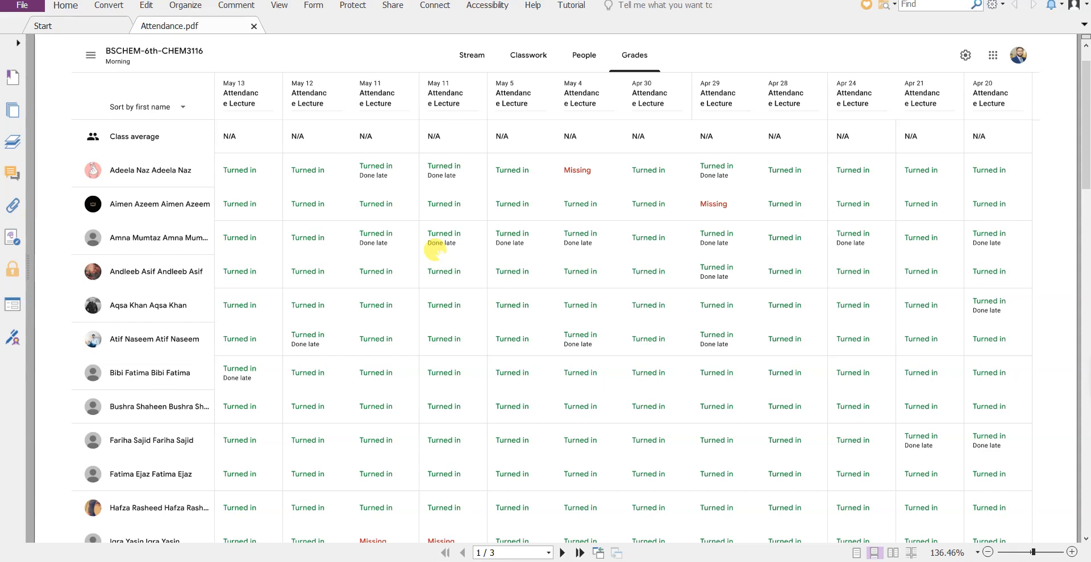
pyautogui.scroll(-3)
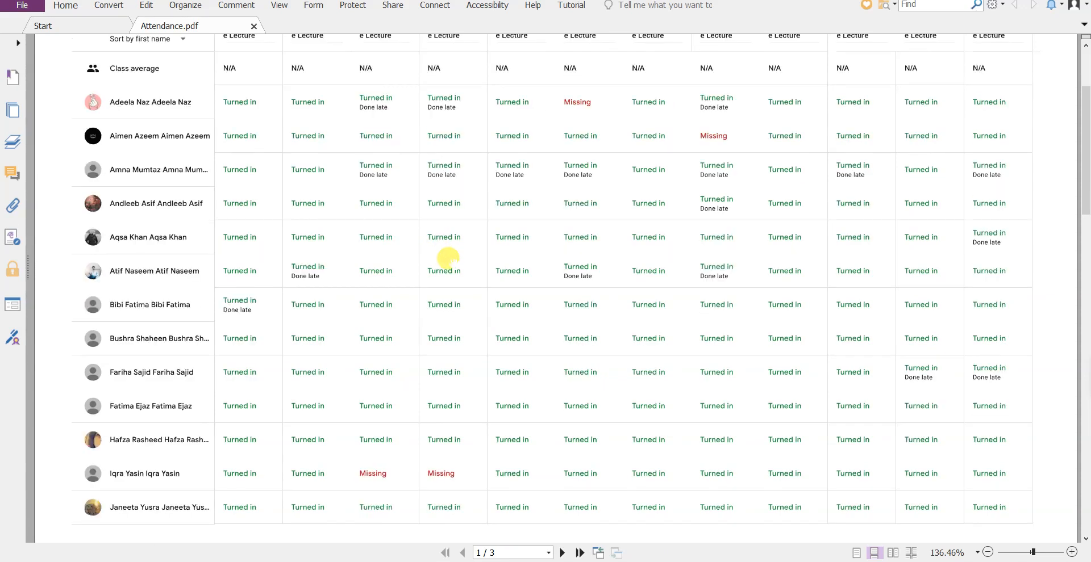
pyautogui.click(562, 553)
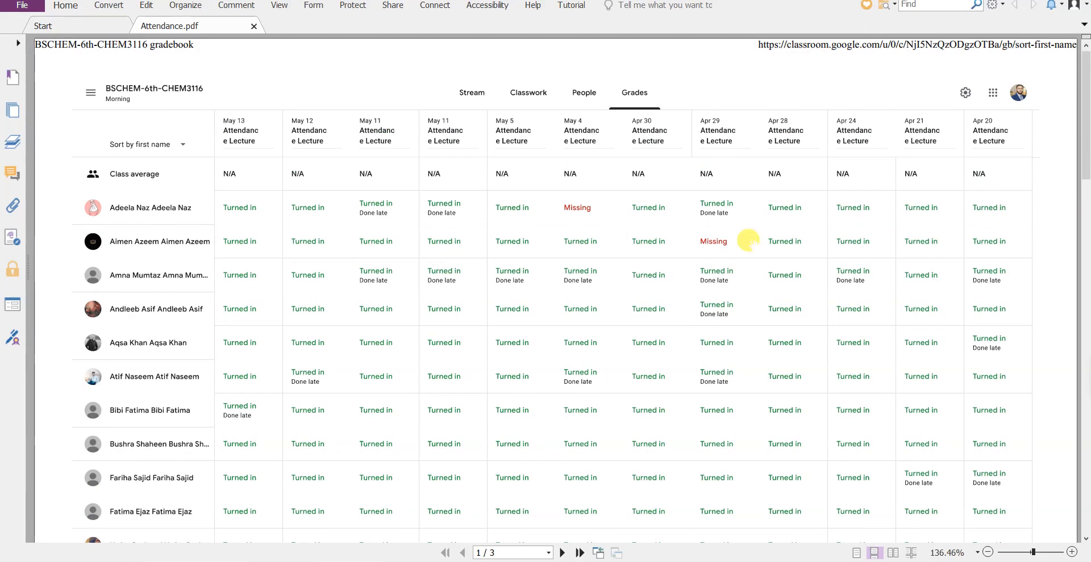
pyautogui.moveTo(661, 278)
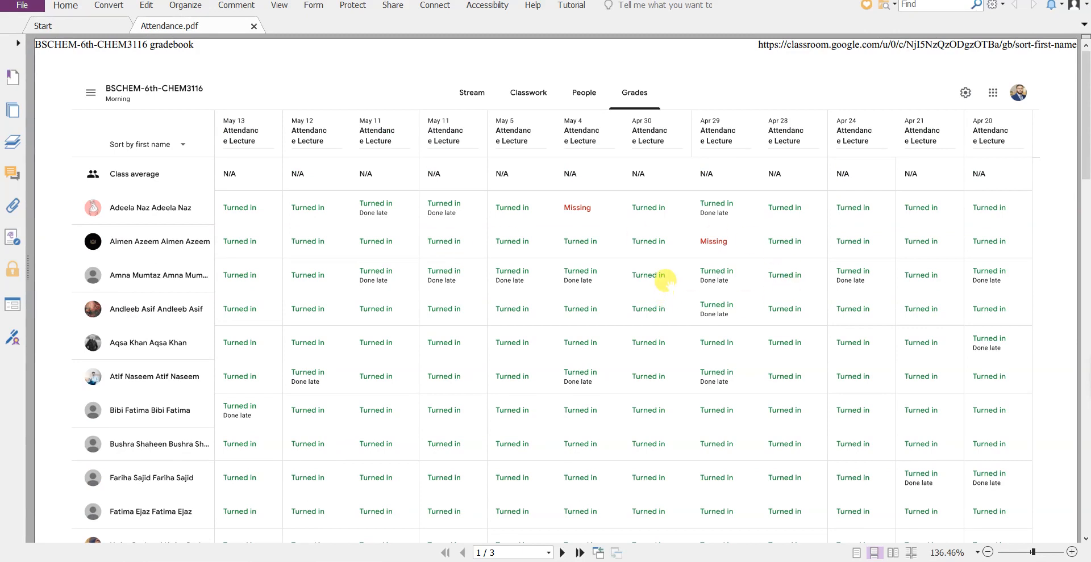
pyautogui.moveTo(706, 293)
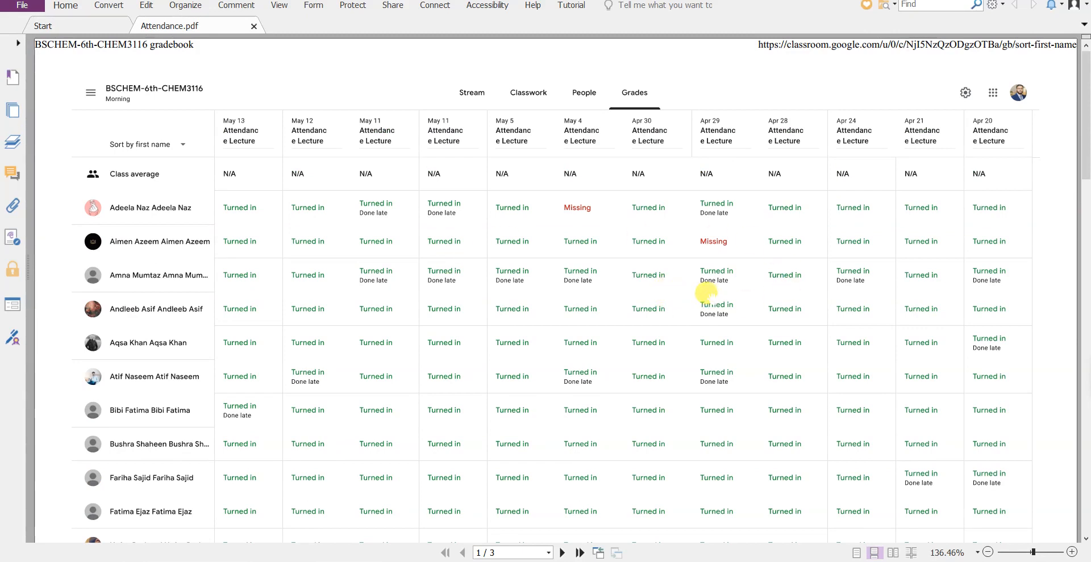
pyautogui.moveTo(480, 439)
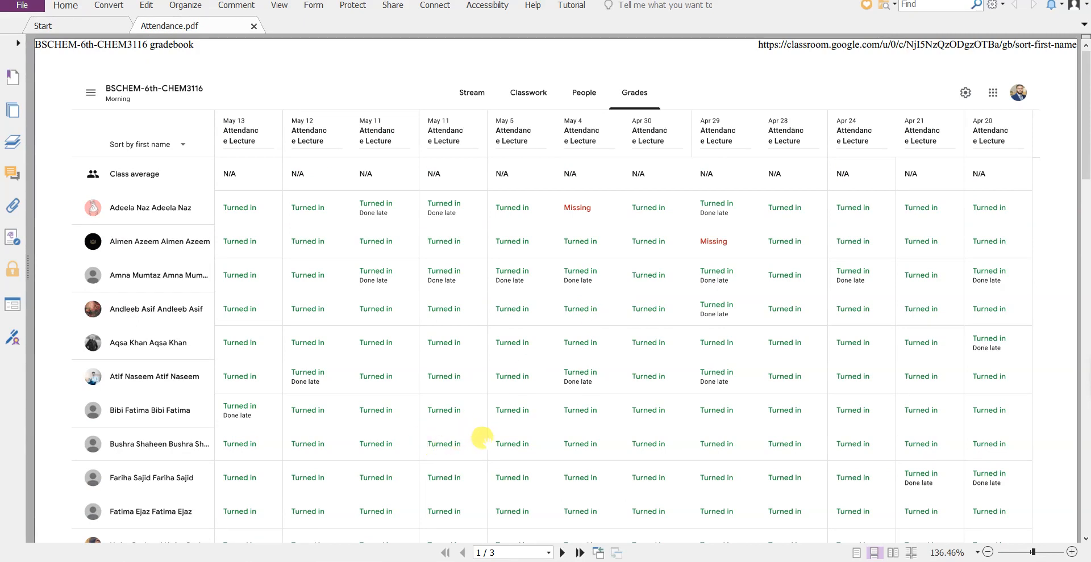